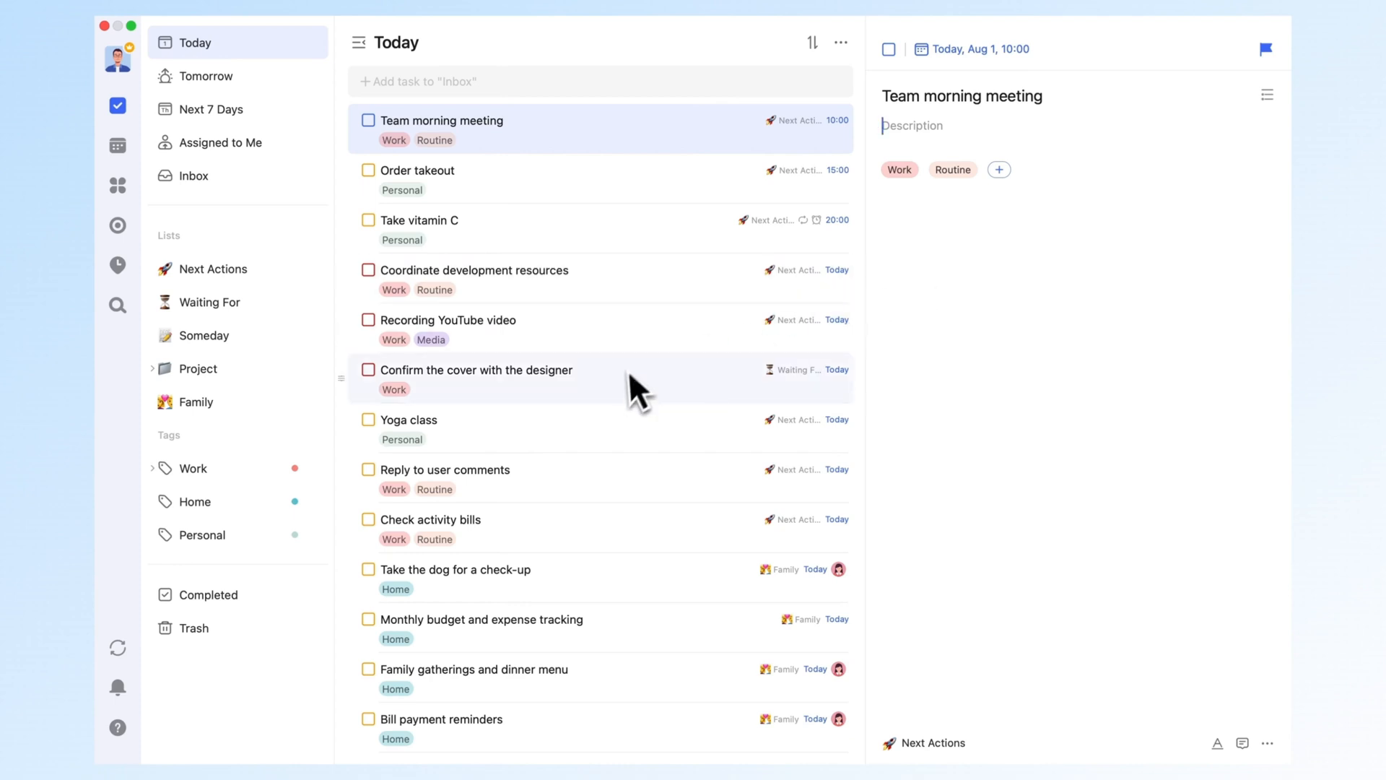
{"action": "mouse_move", "coordinate": [633, 410]}
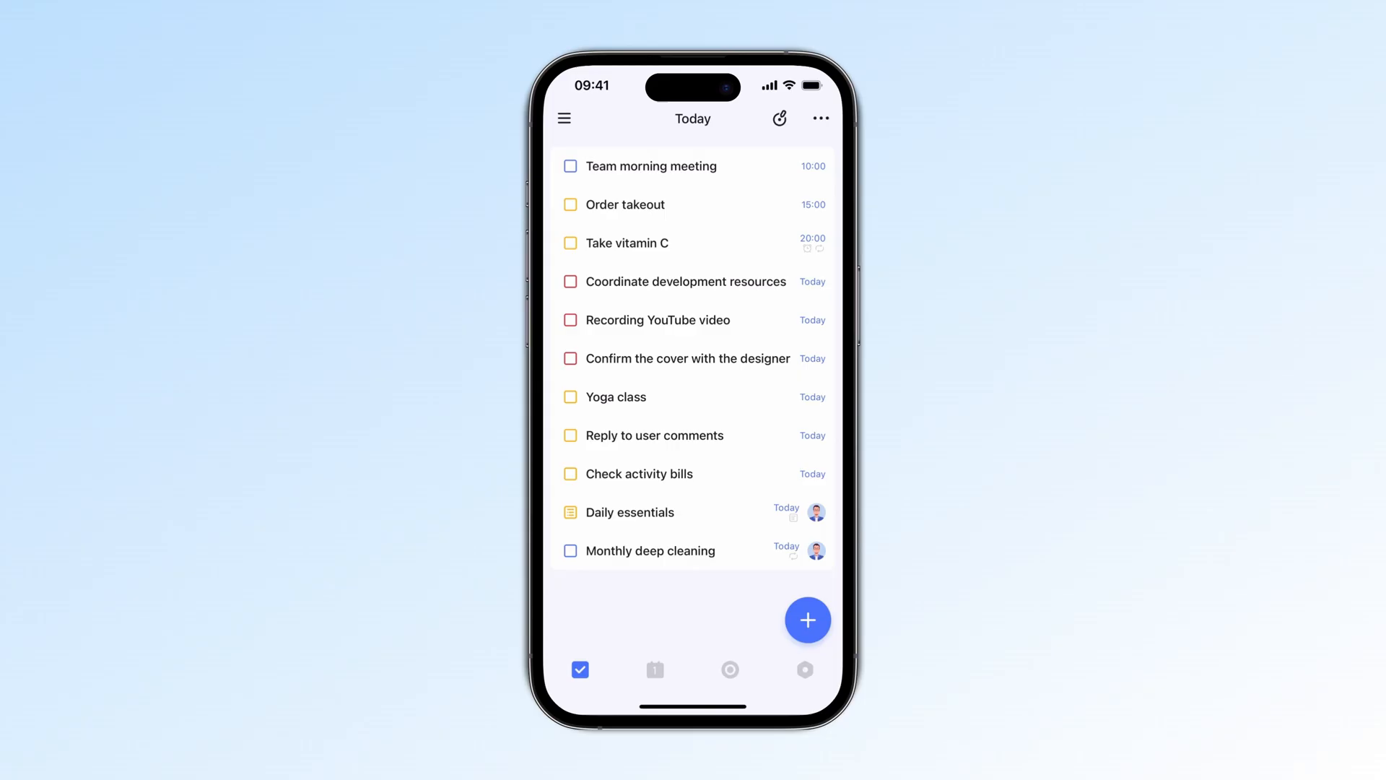
- Review the Today list's grouping and sorting choices without changing them (none, by date)
{"action": "left_click", "coordinate": [821, 118]}
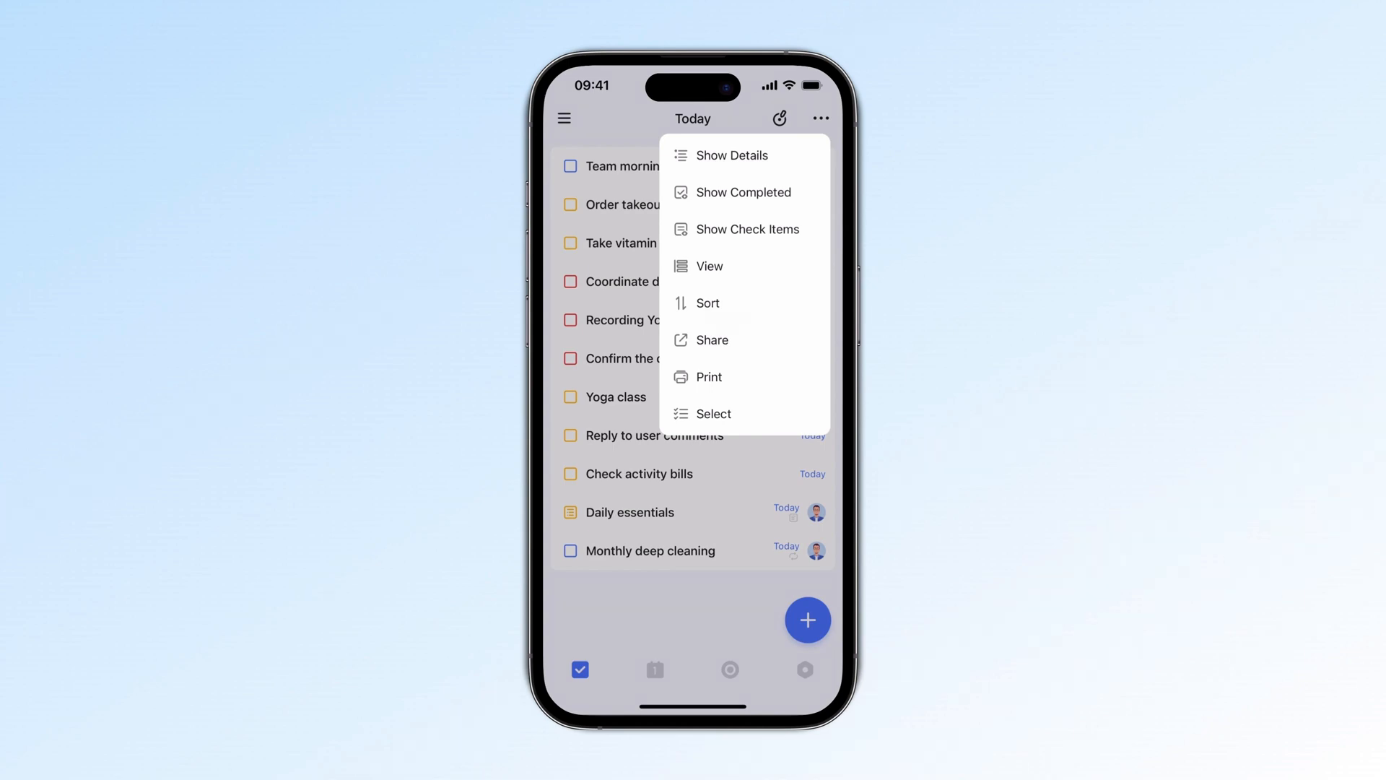
{"action": "left_click", "coordinate": [708, 304]}
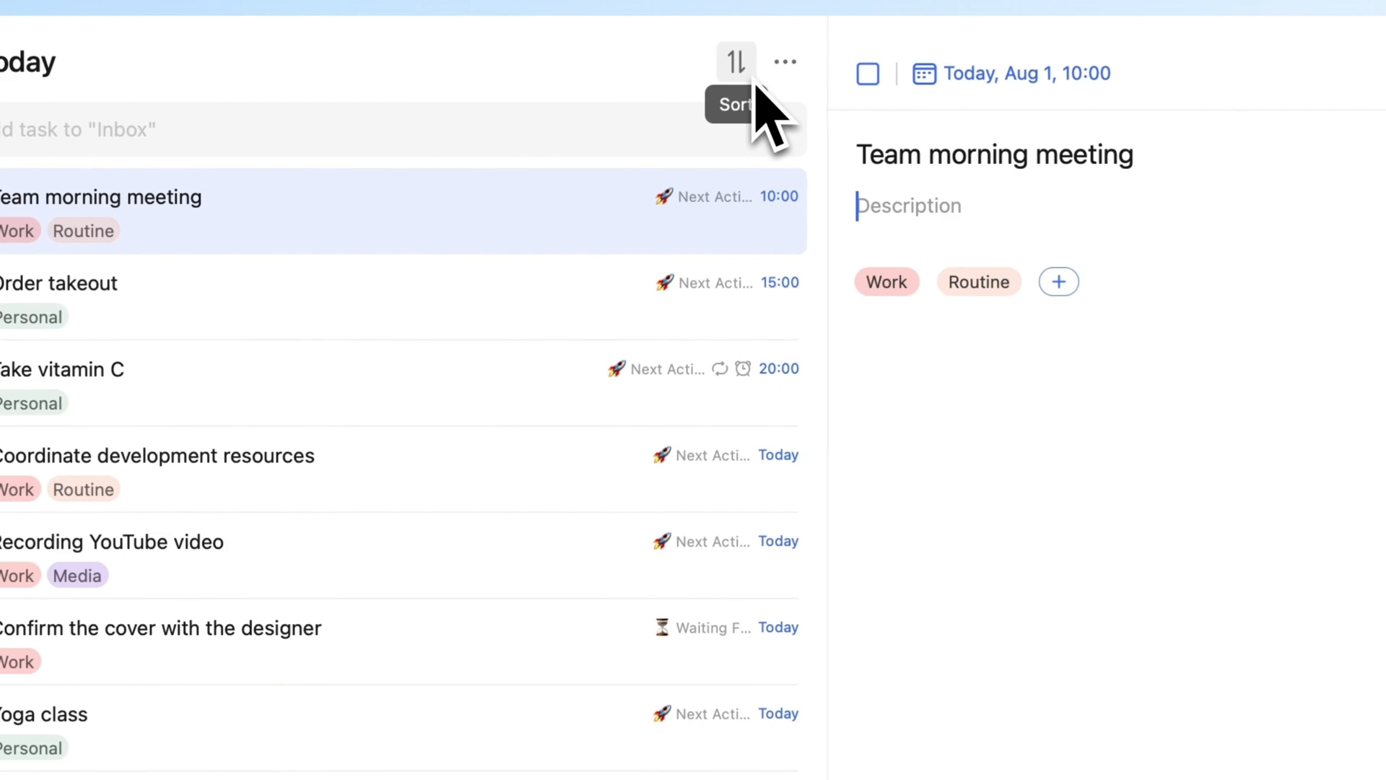
{"action": "left_click", "coordinate": [732, 62]}
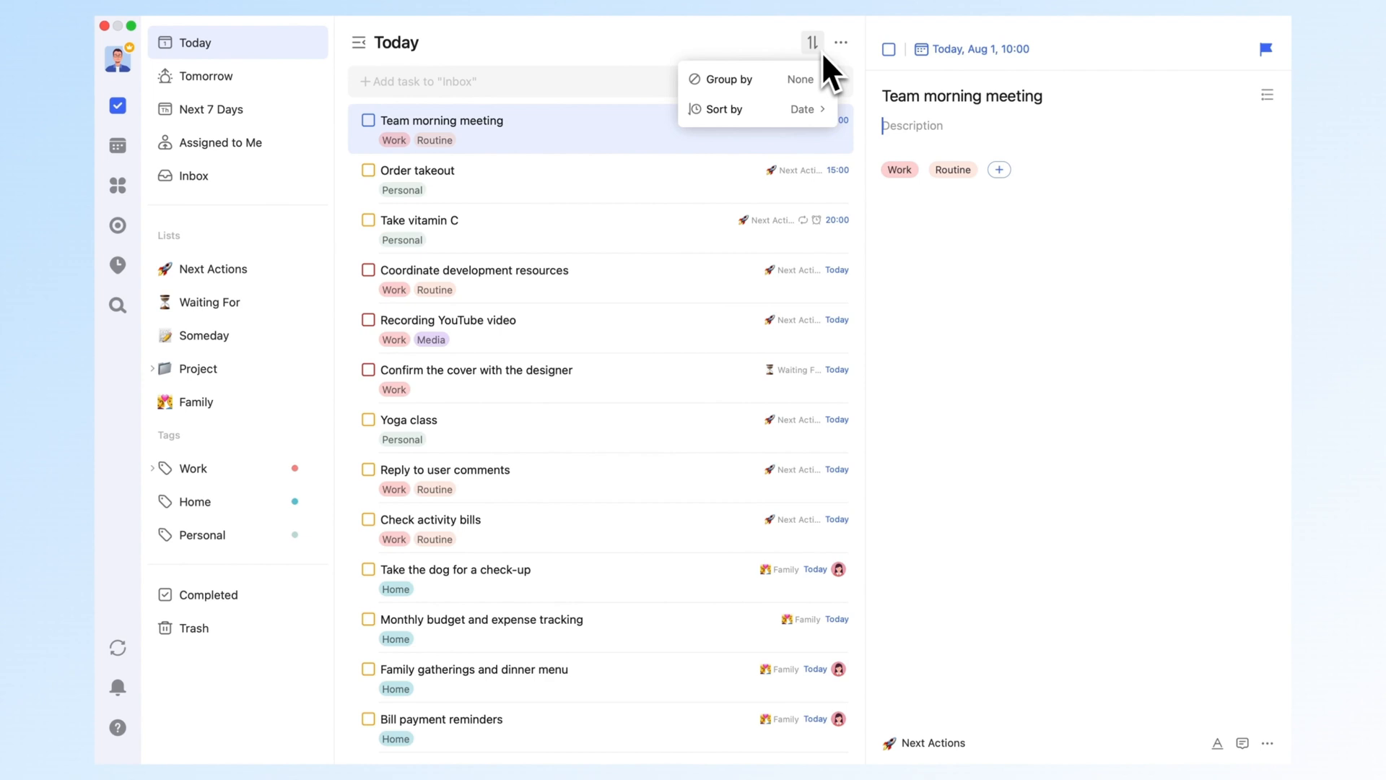
{"action": "mouse_move", "coordinate": [834, 118]}
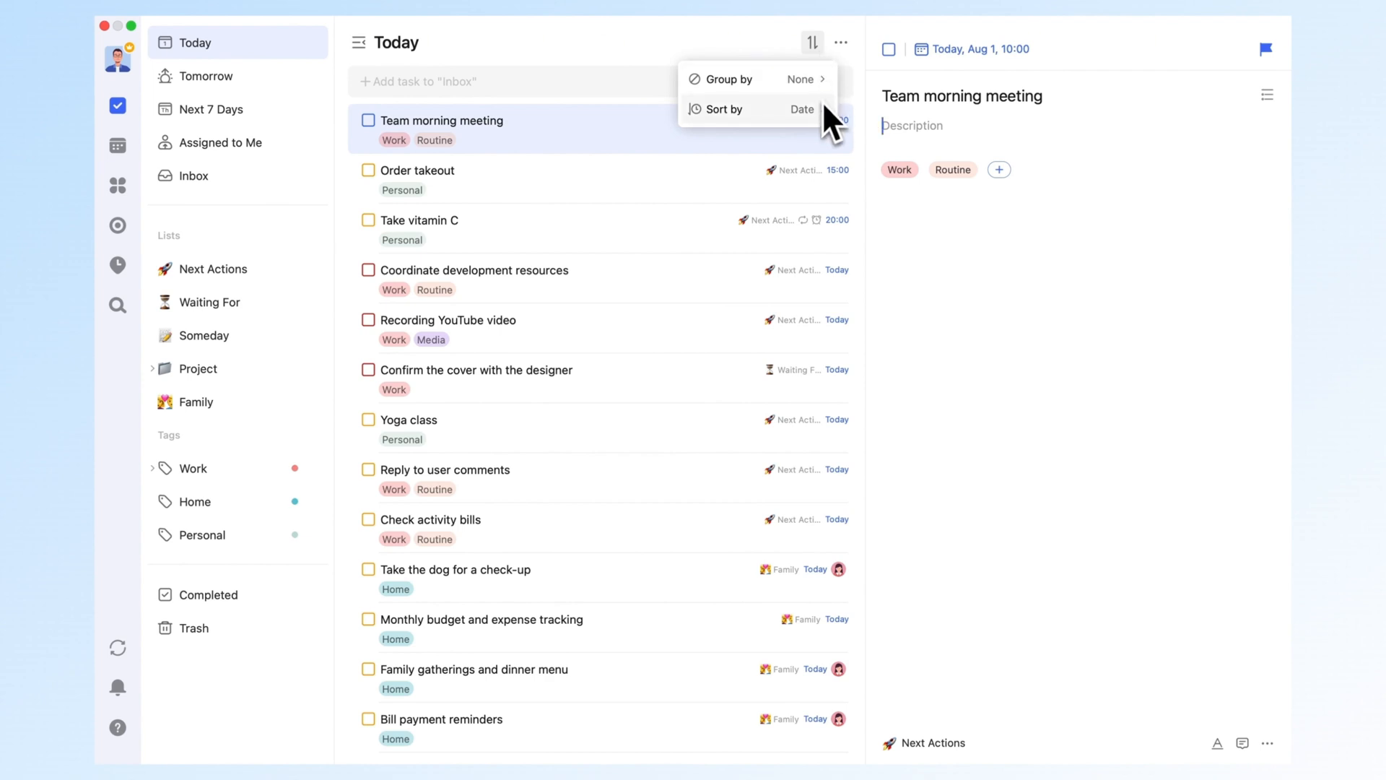
{"action": "mouse_move", "coordinate": [727, 79]}
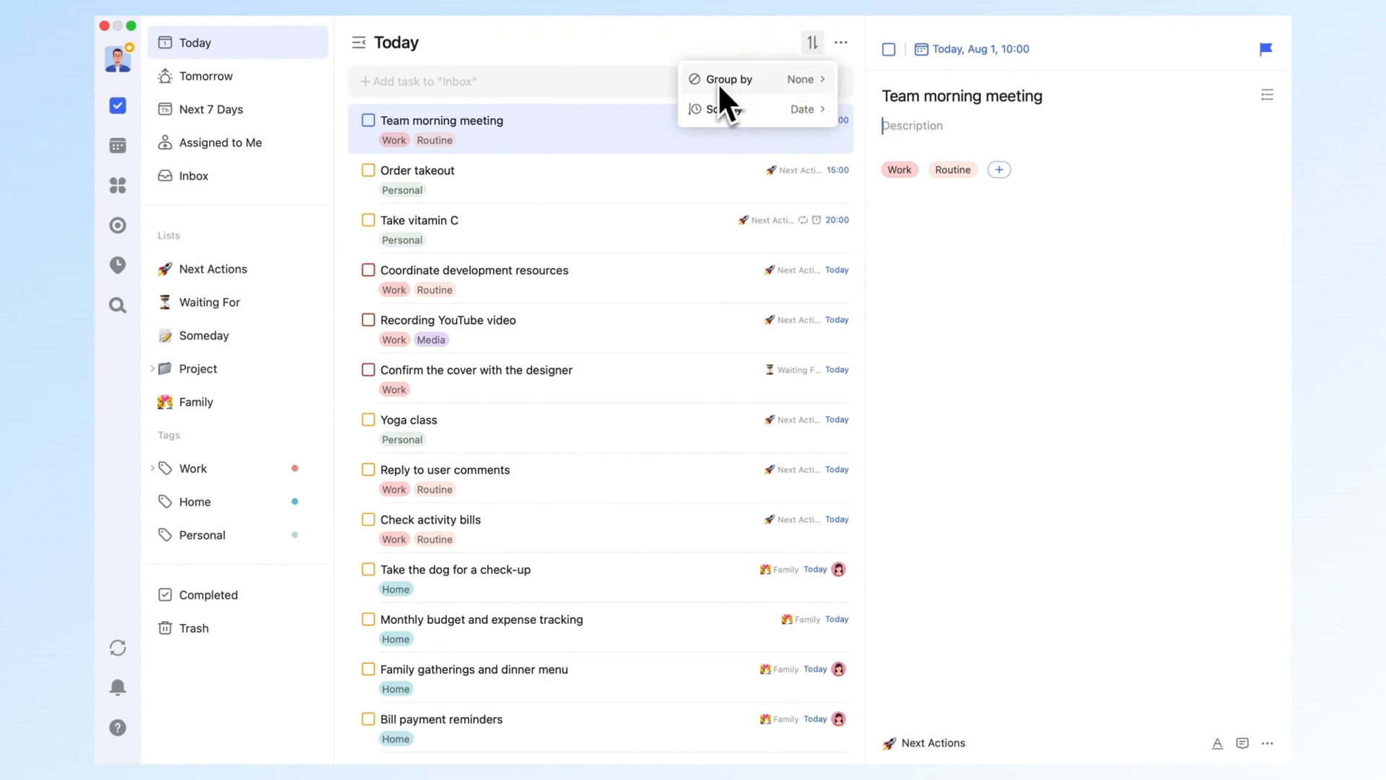
{"action": "left_click", "coordinate": [808, 78]}
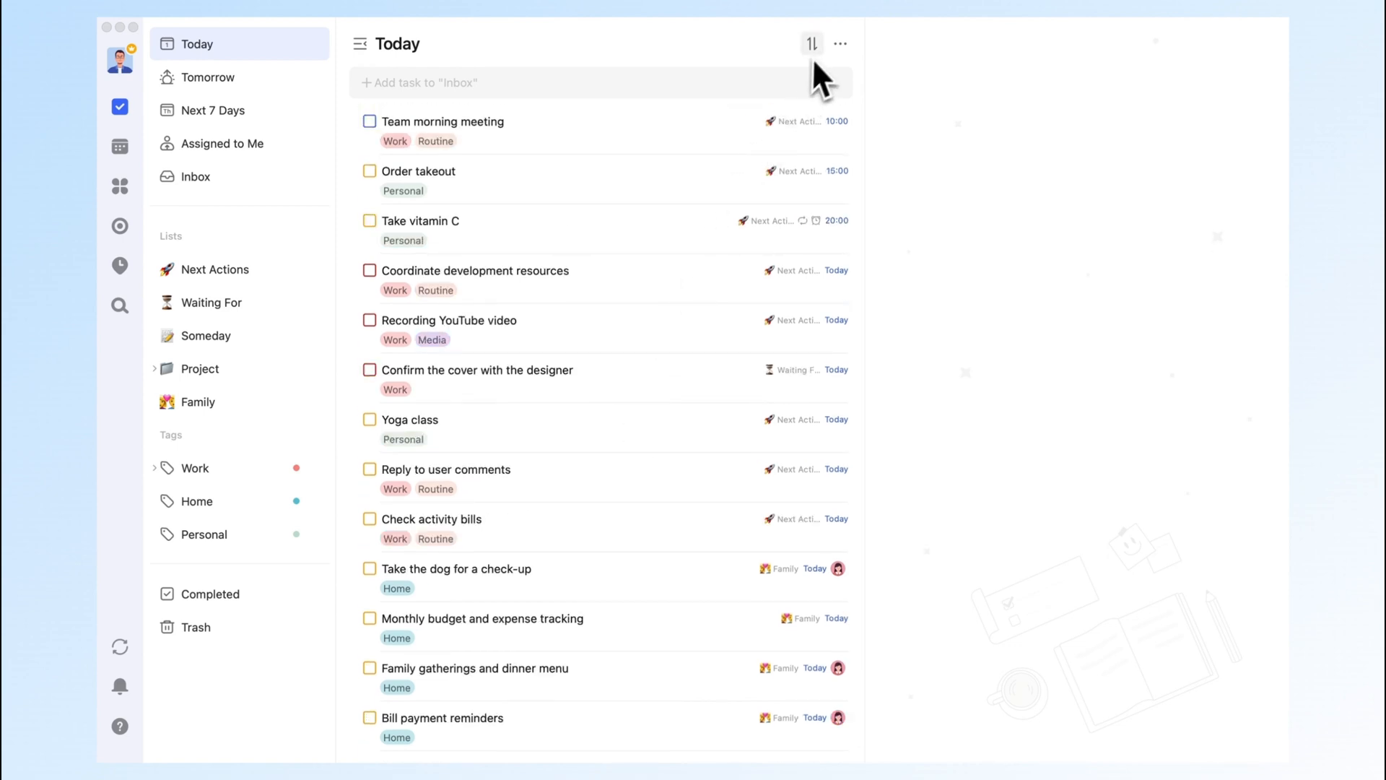
- Group the Today list by tag and expand the collapsed Work section
{"action": "left_click", "coordinate": [810, 43]}
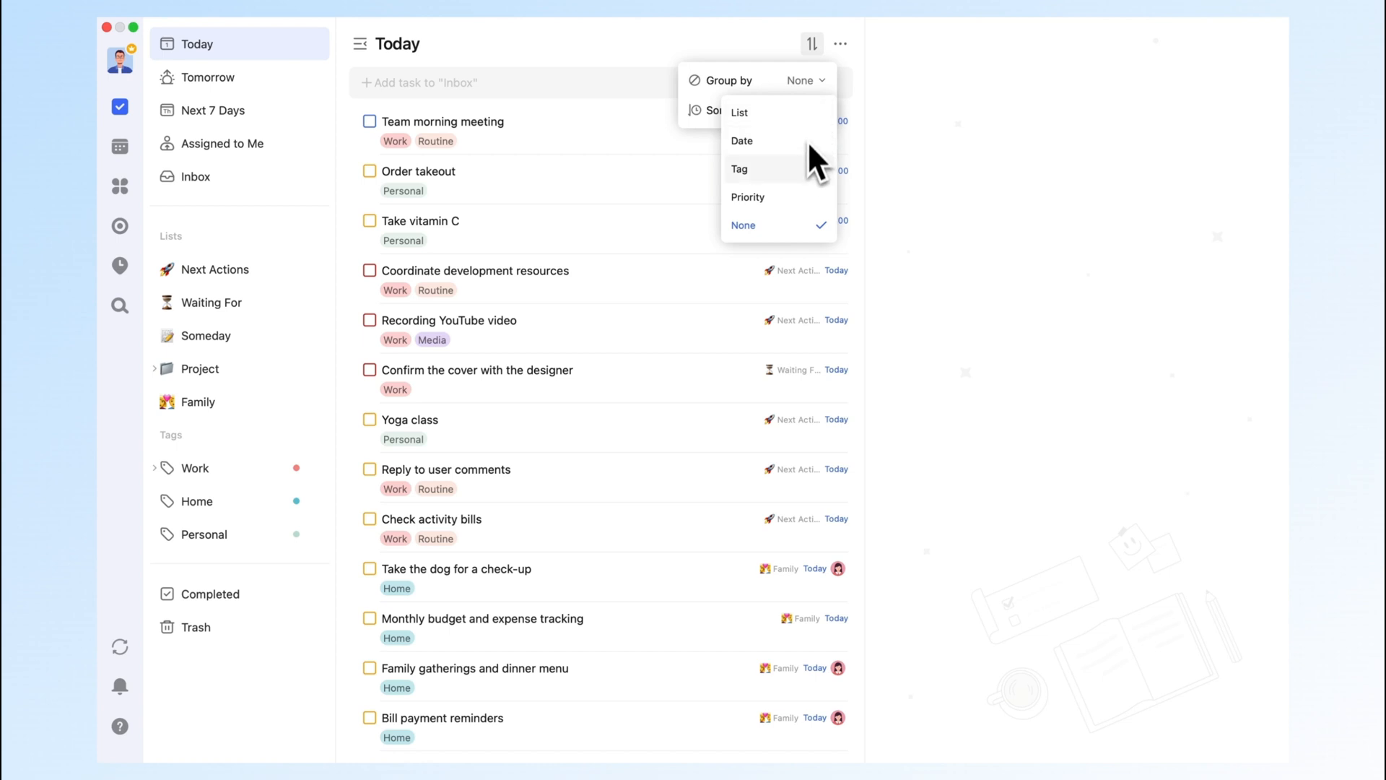
{"action": "left_click", "coordinate": [739, 169]}
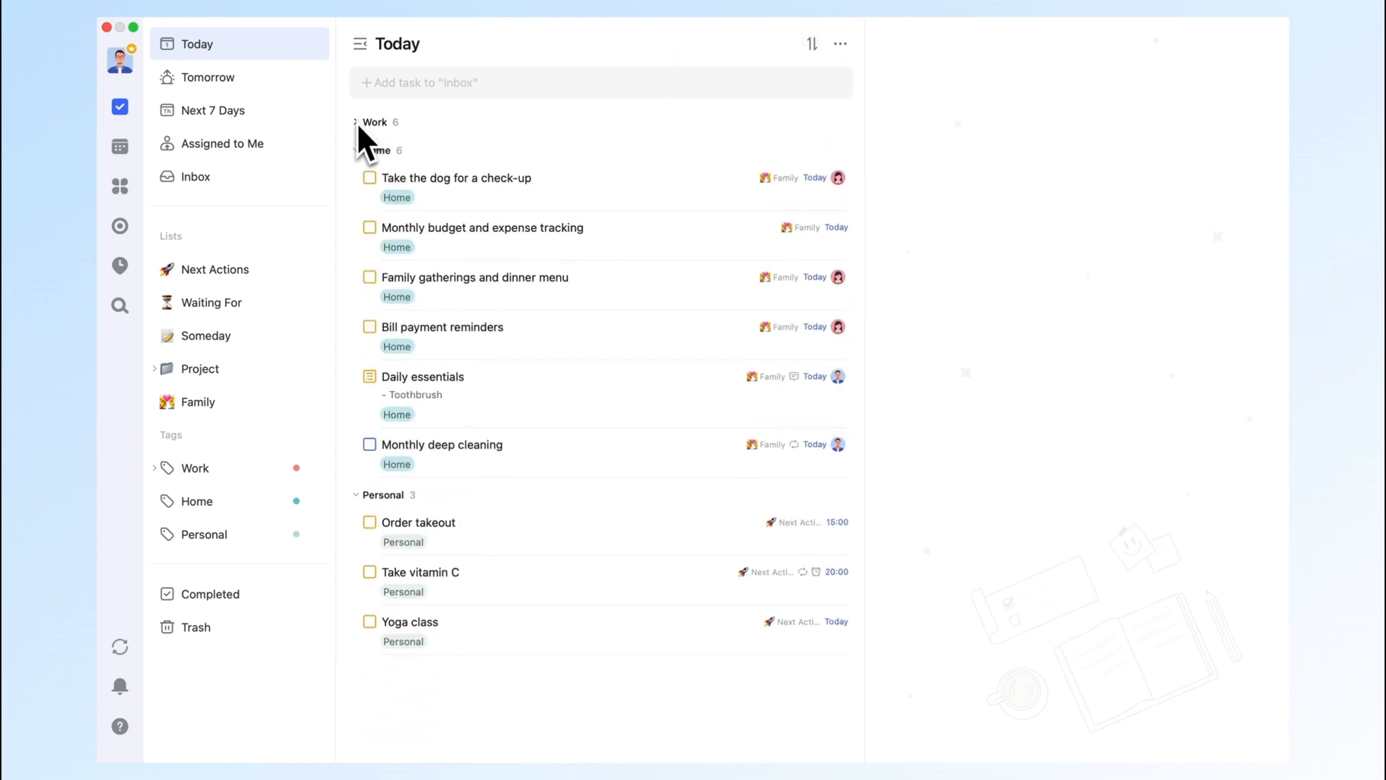
{"action": "left_click", "coordinate": [356, 122]}
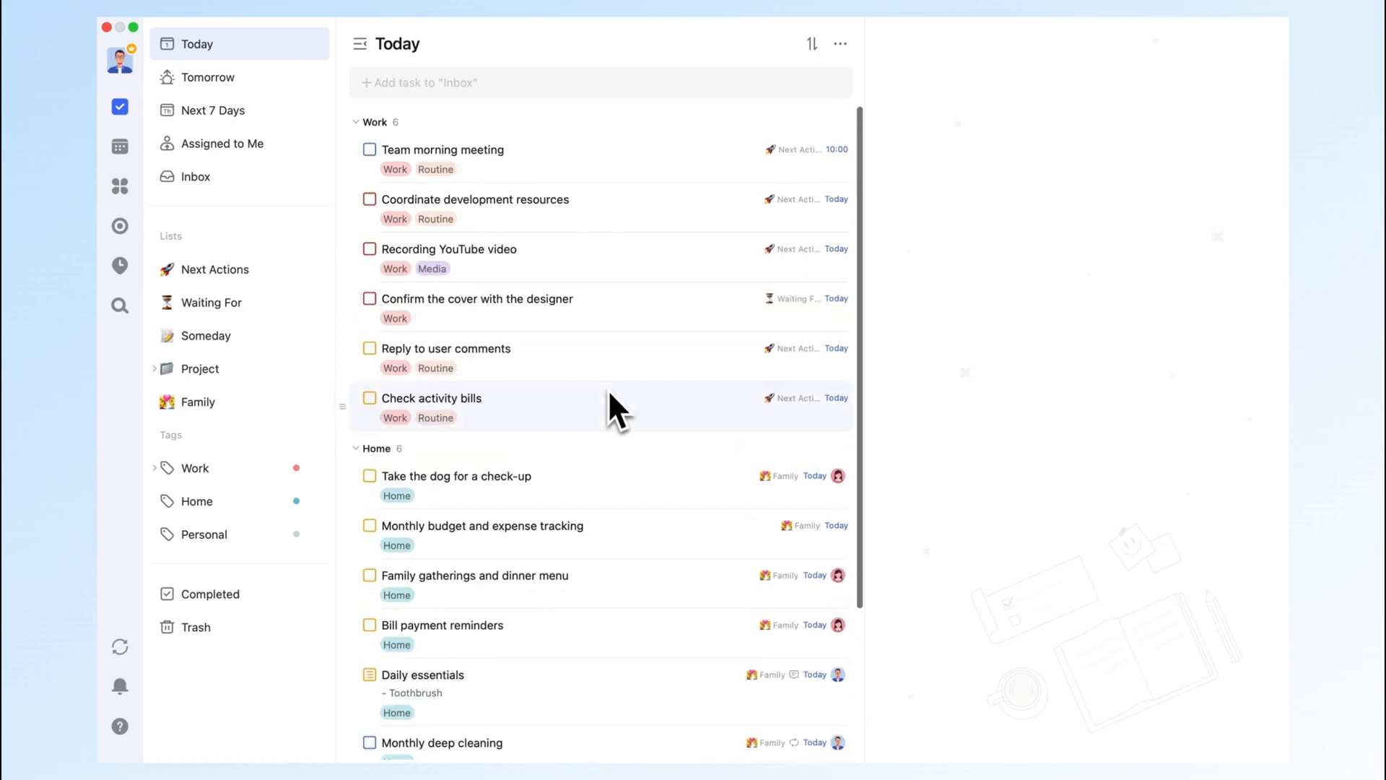
{"action": "left_click", "coordinate": [810, 43]}
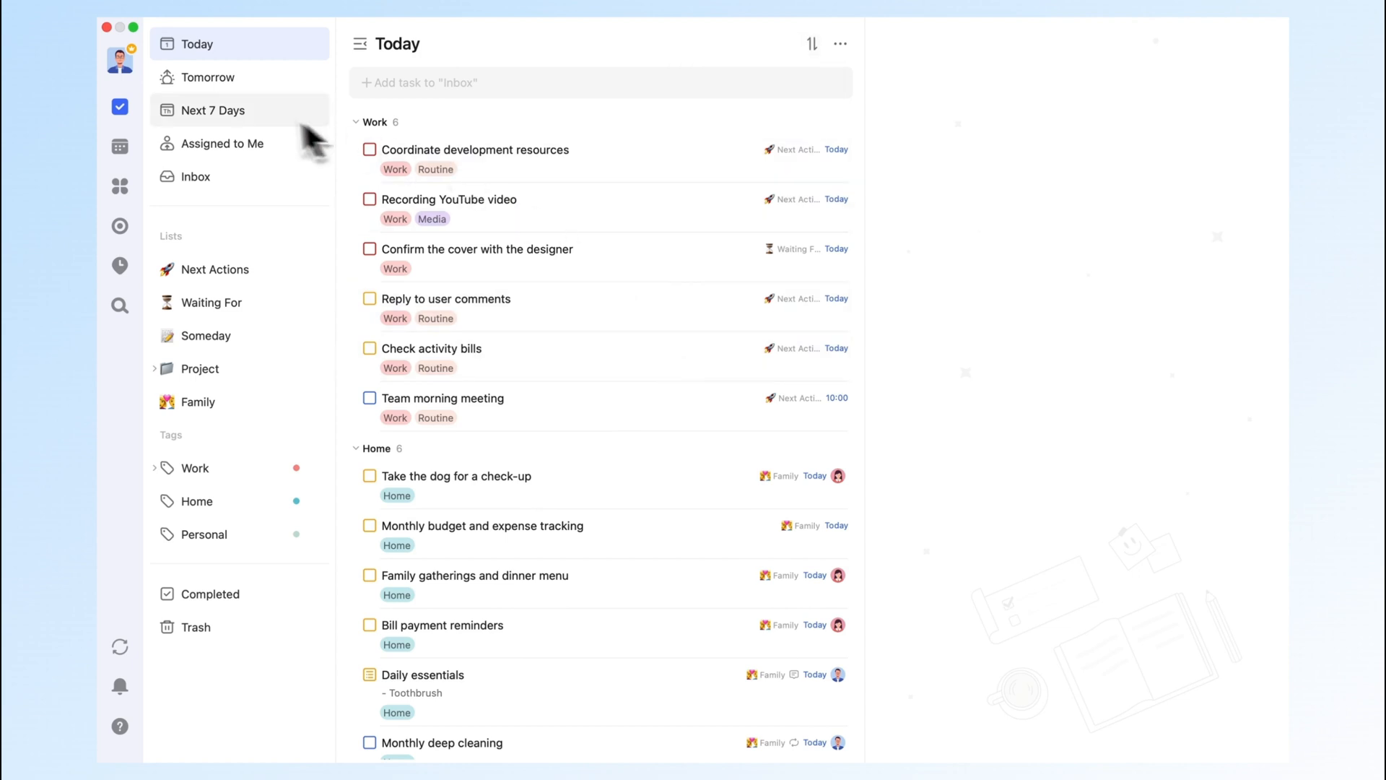
- Group the Tomorrow list by tag into Work and Home, then move to Next 7 Days
{"action": "left_click", "coordinate": [207, 77]}
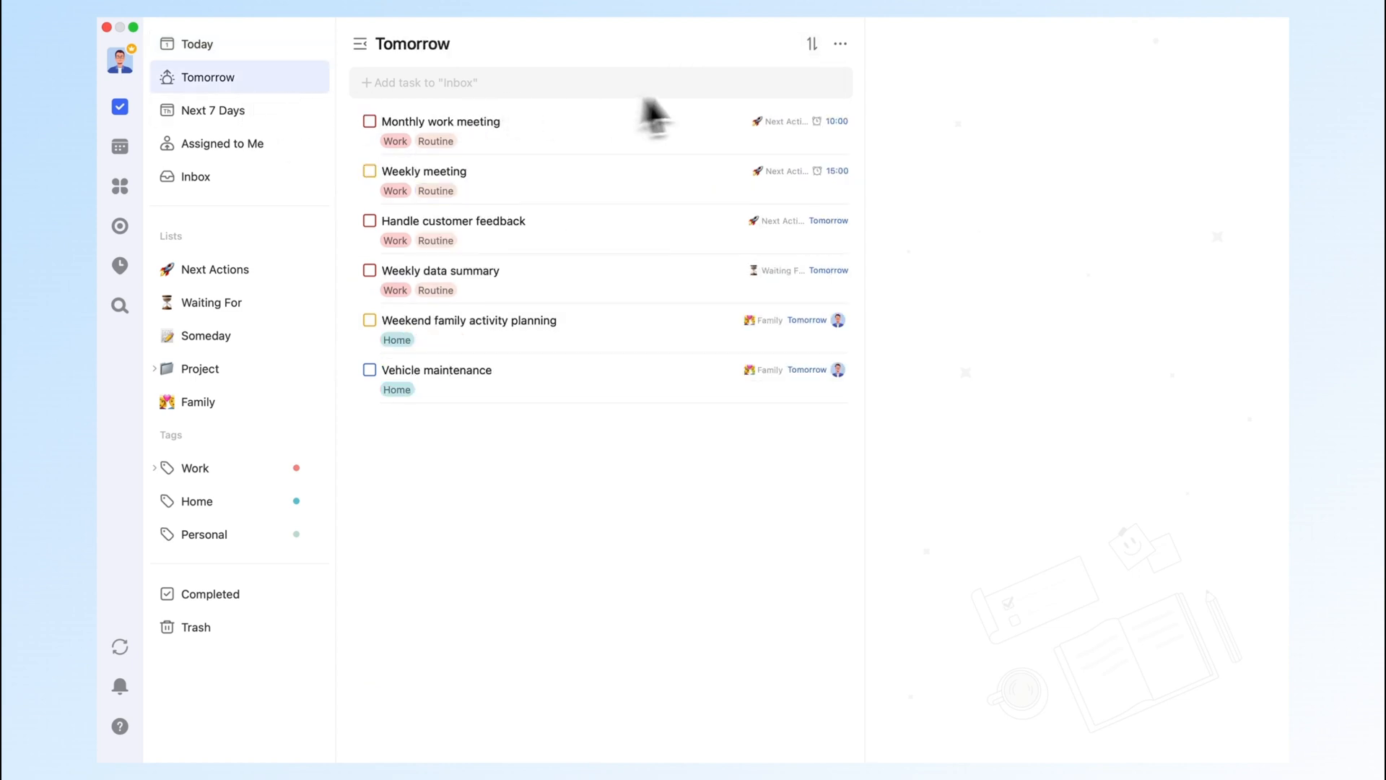
{"action": "left_click", "coordinate": [811, 43]}
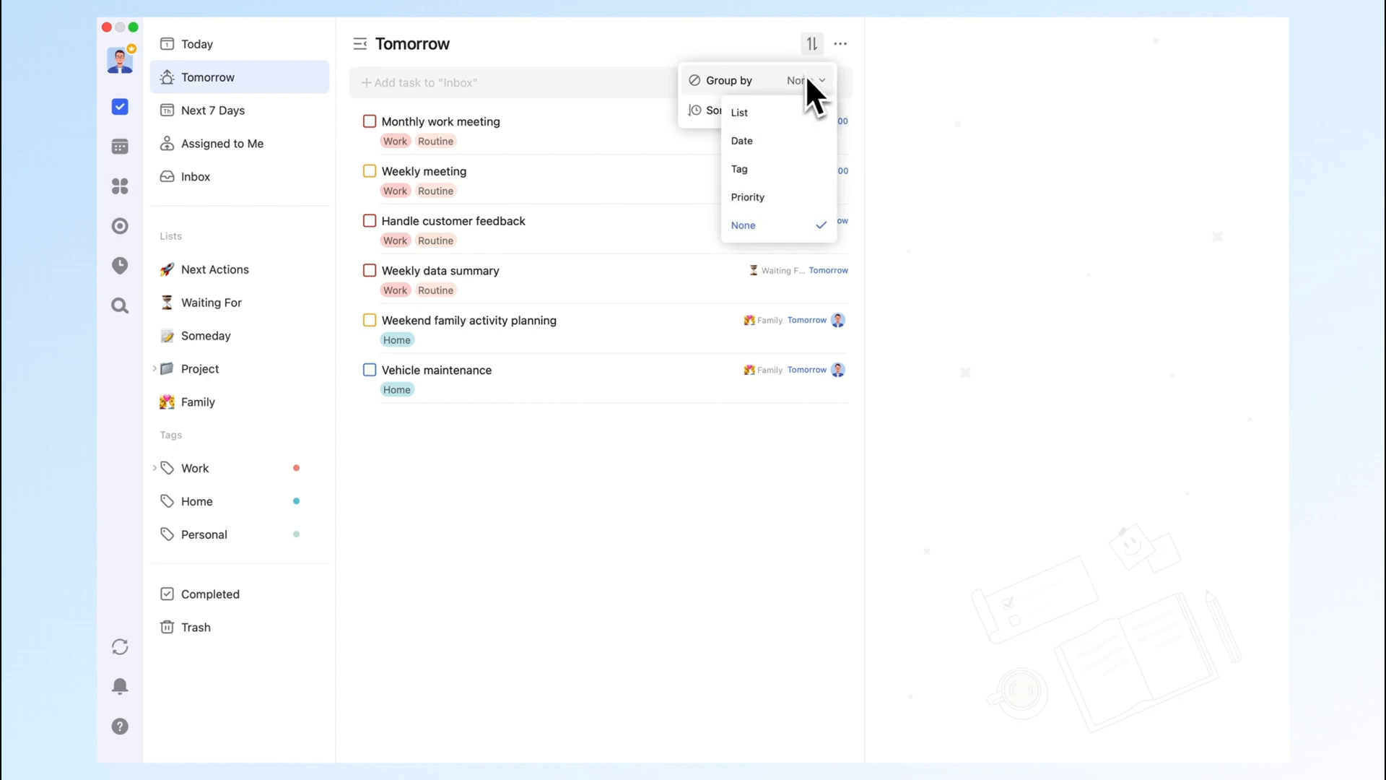
{"action": "left_click", "coordinate": [740, 169]}
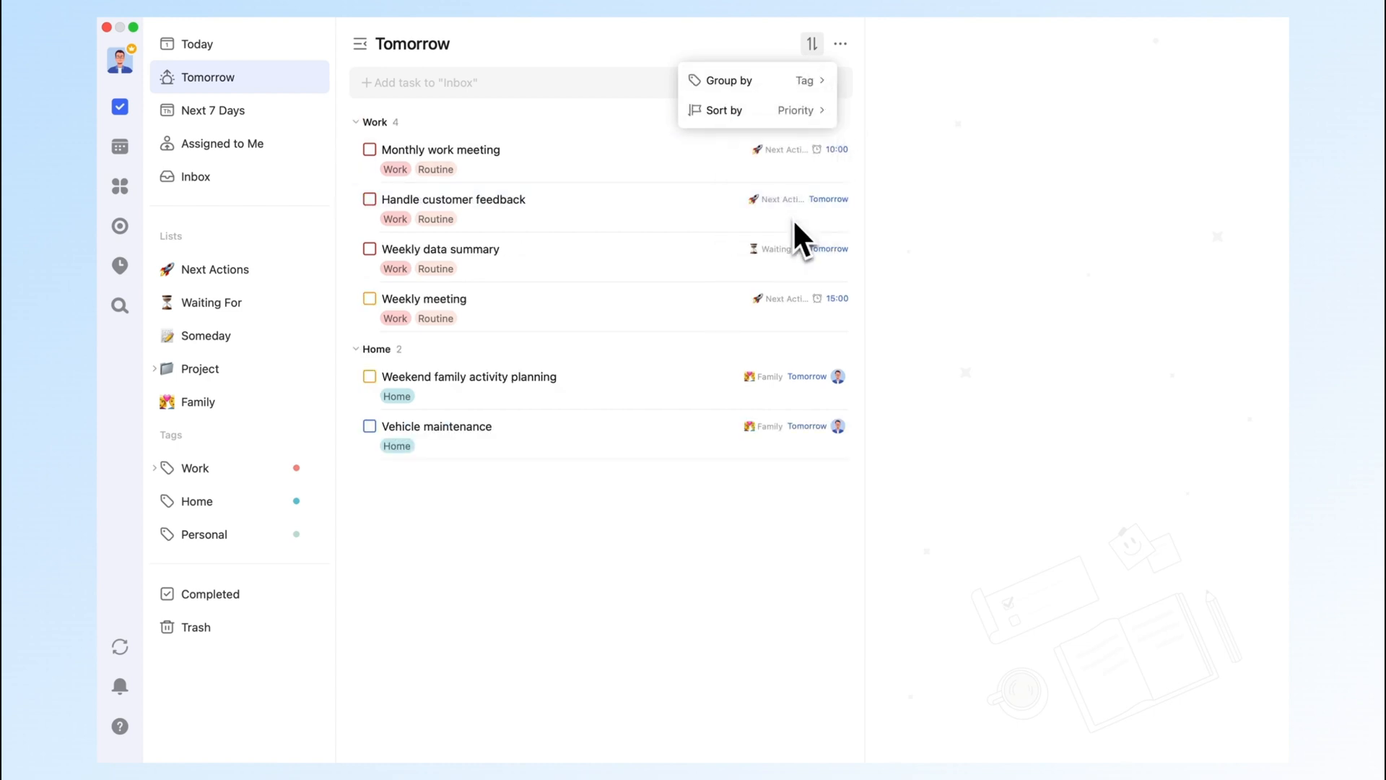
{"action": "left_click", "coordinate": [965, 209]}
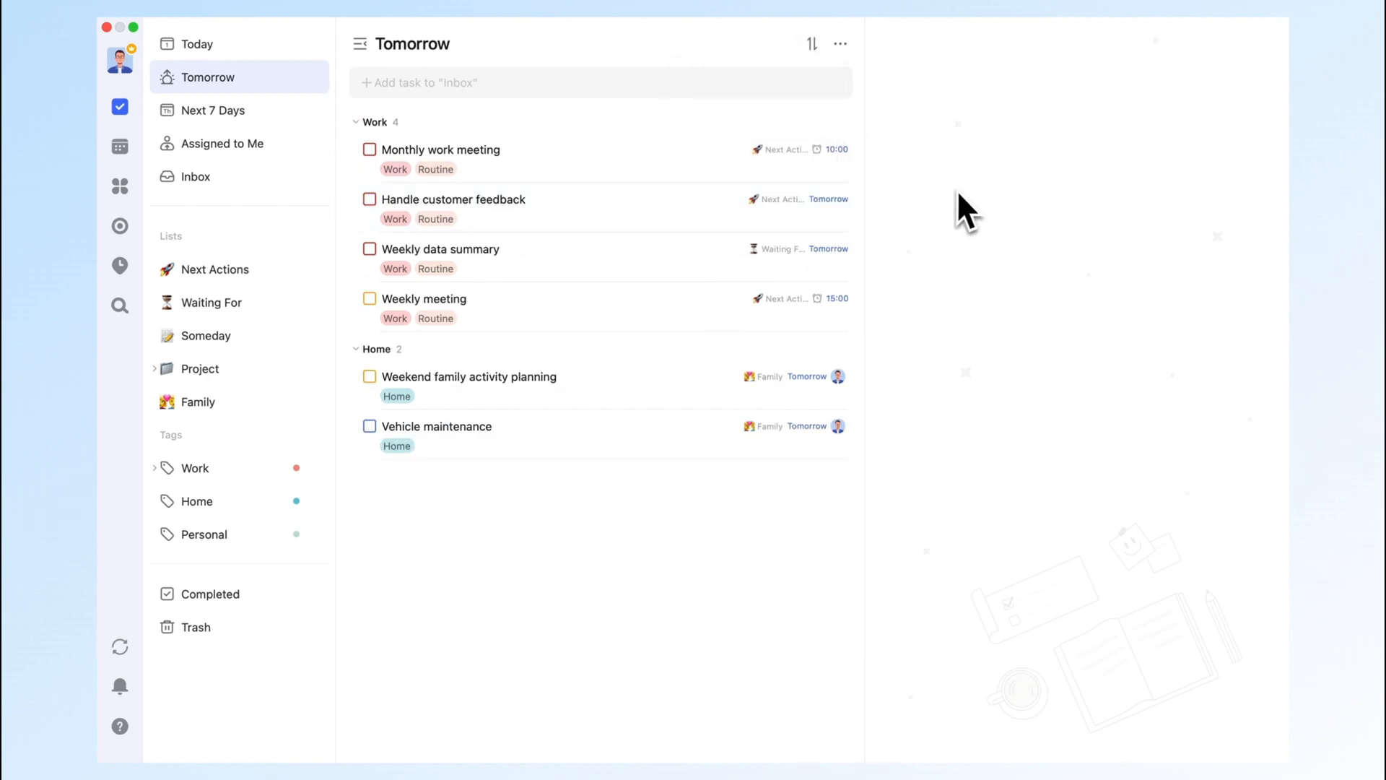
{"action": "left_click", "coordinate": [212, 110]}
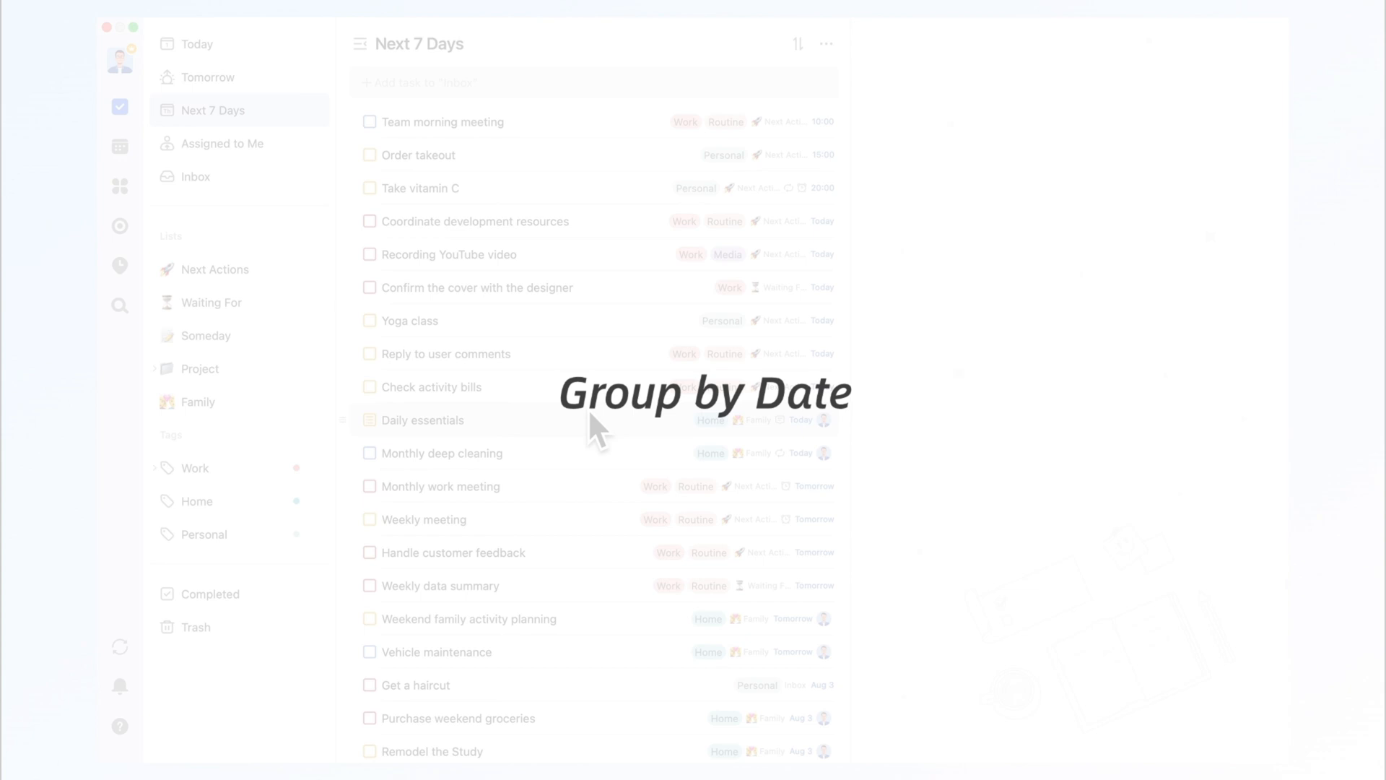
- Group the Next 7 Days list by date into Today, Tomorrow and Aug 3 sections
{"action": "scroll", "scroll_direction": "down", "scroll_amount": 3}
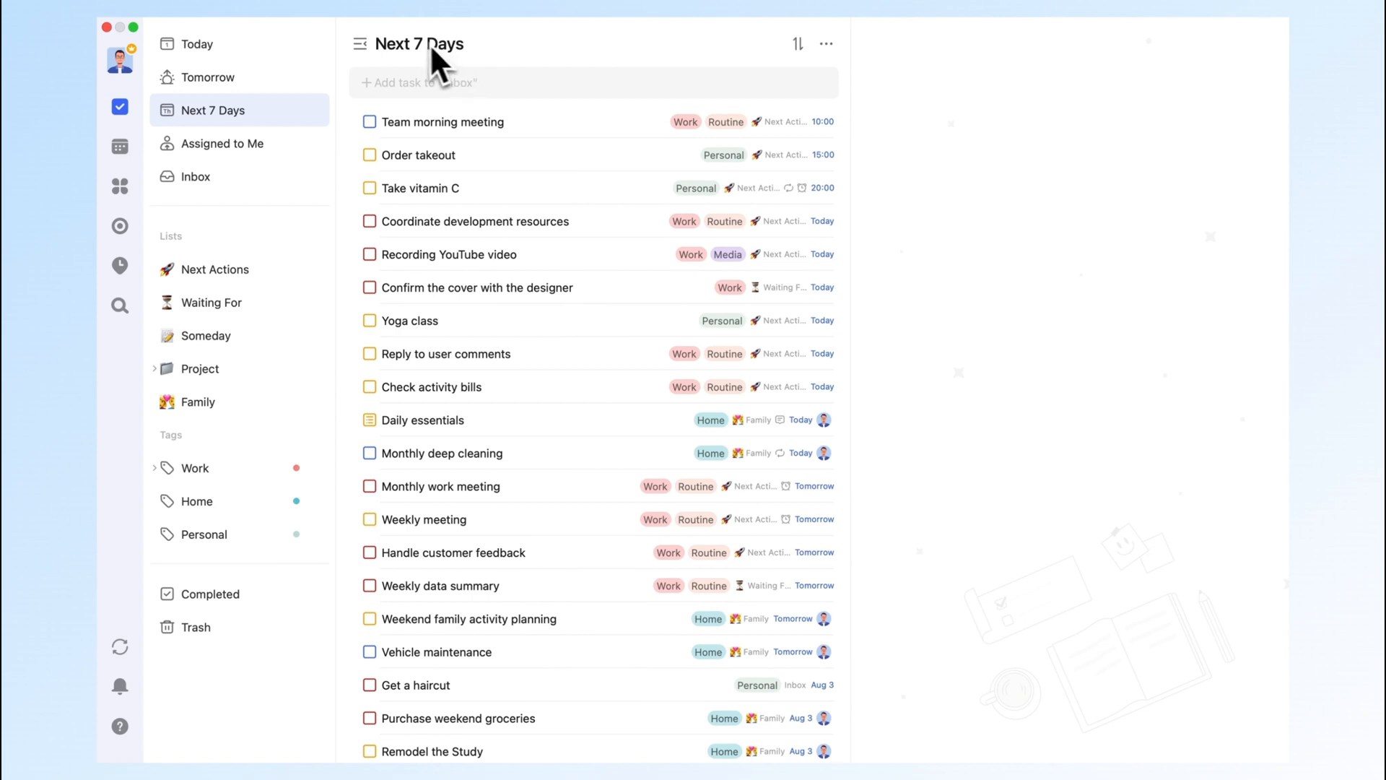
{"action": "mouse_move", "coordinate": [432, 72]}
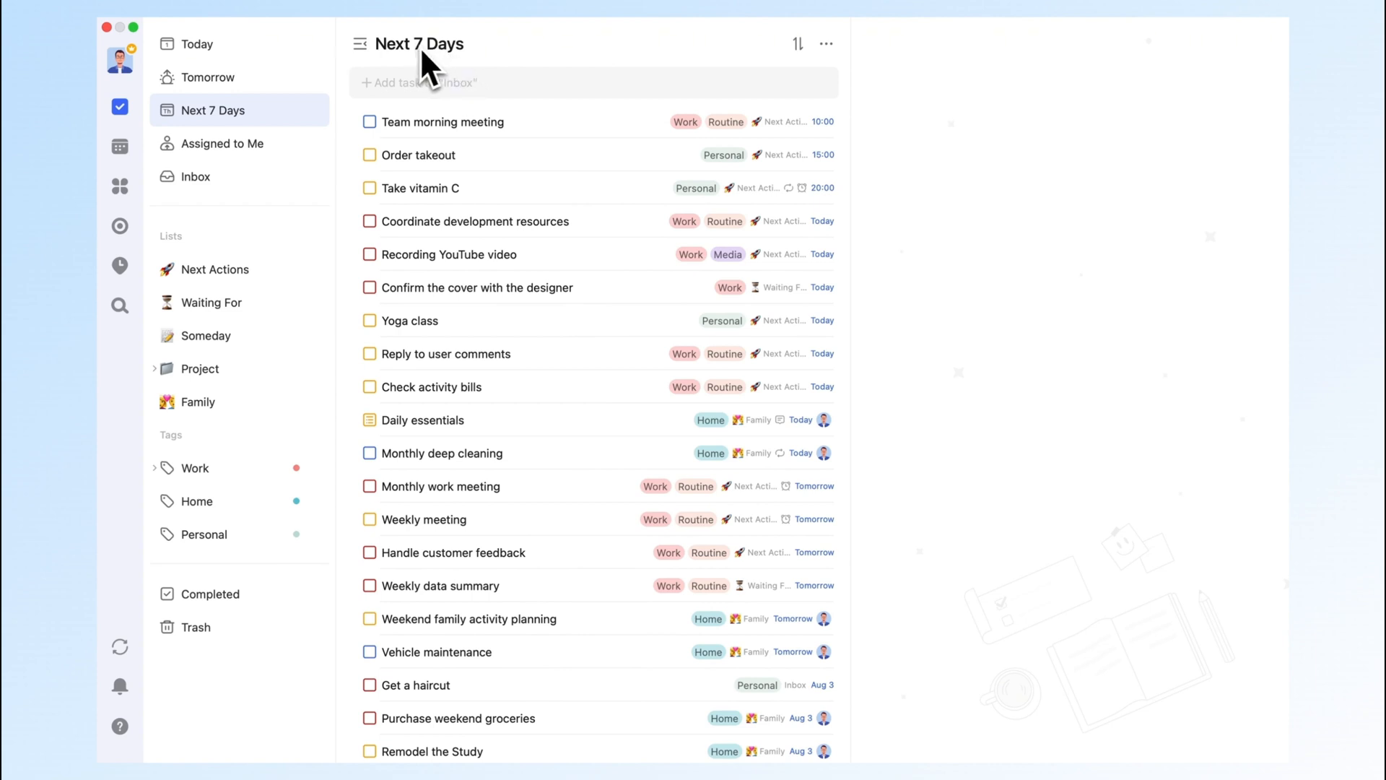
{"action": "left_click", "coordinate": [796, 44]}
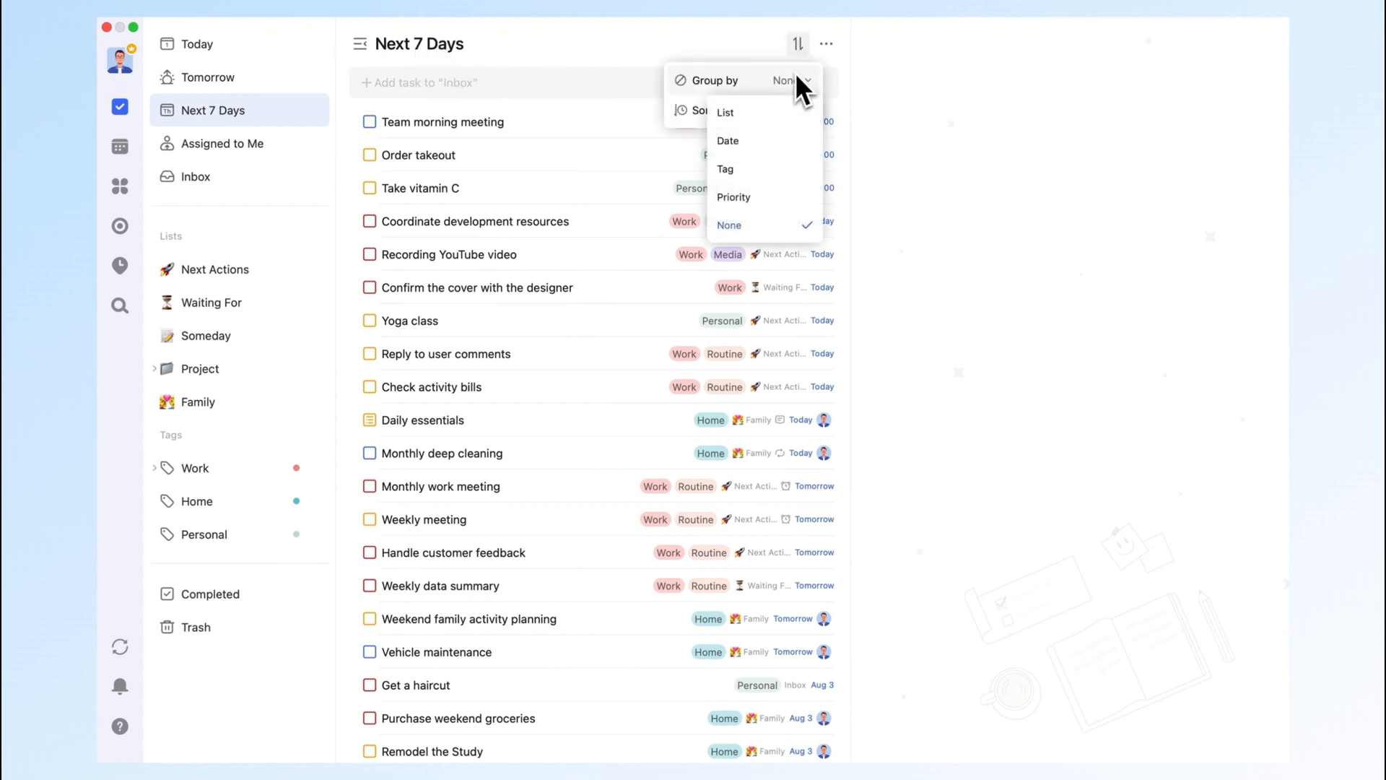
{"action": "left_click", "coordinate": [728, 141]}
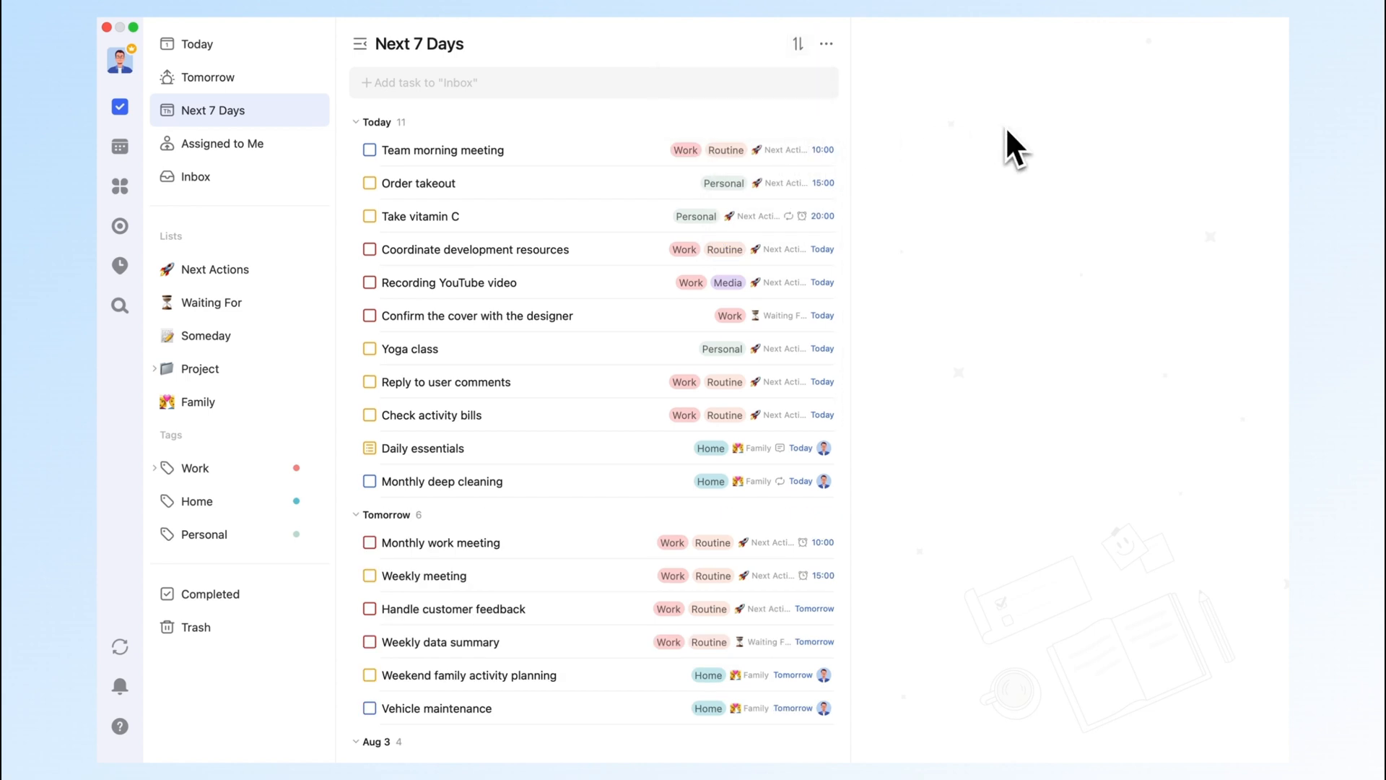
- Switch Next 7 Days to a Kanban board of date columns sorted by priority
{"action": "left_click", "coordinate": [795, 43]}
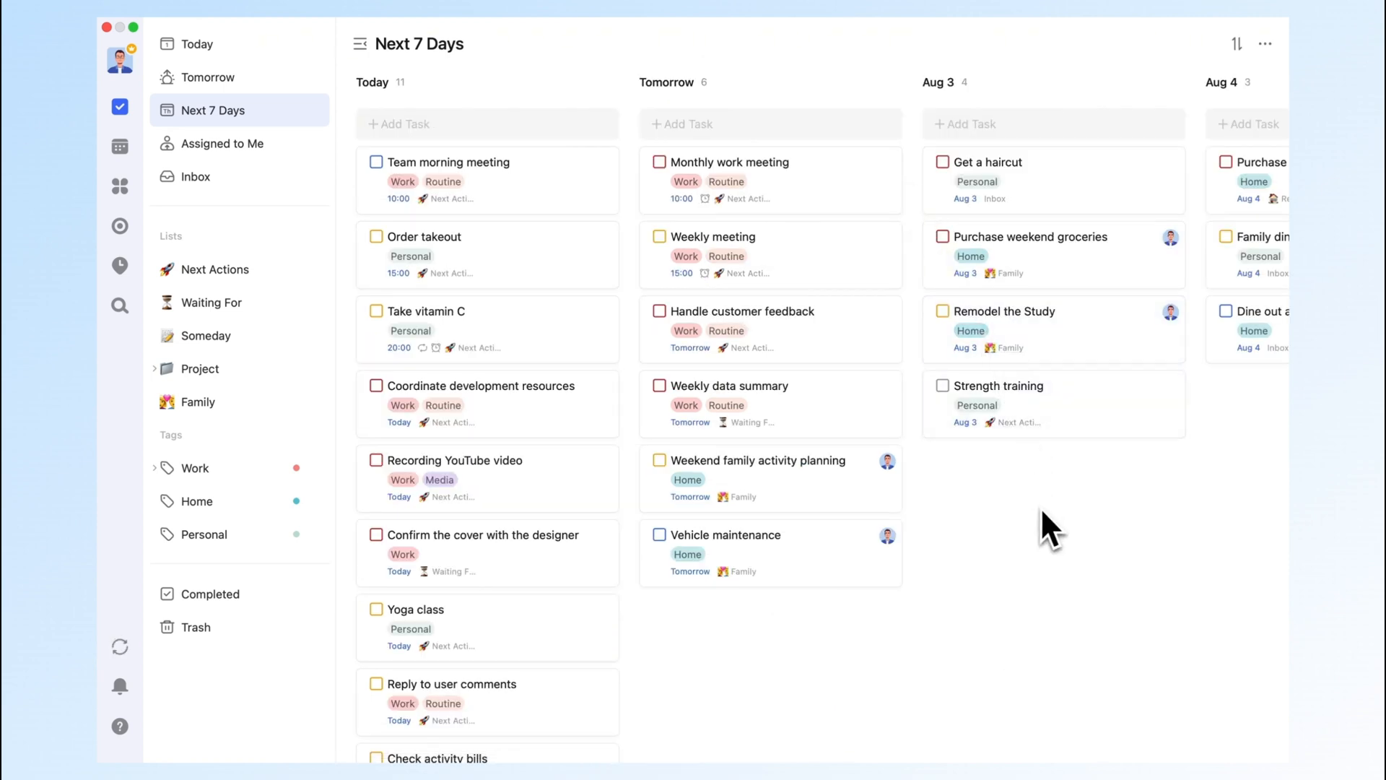
{"action": "mouse_move", "coordinate": [1043, 521]}
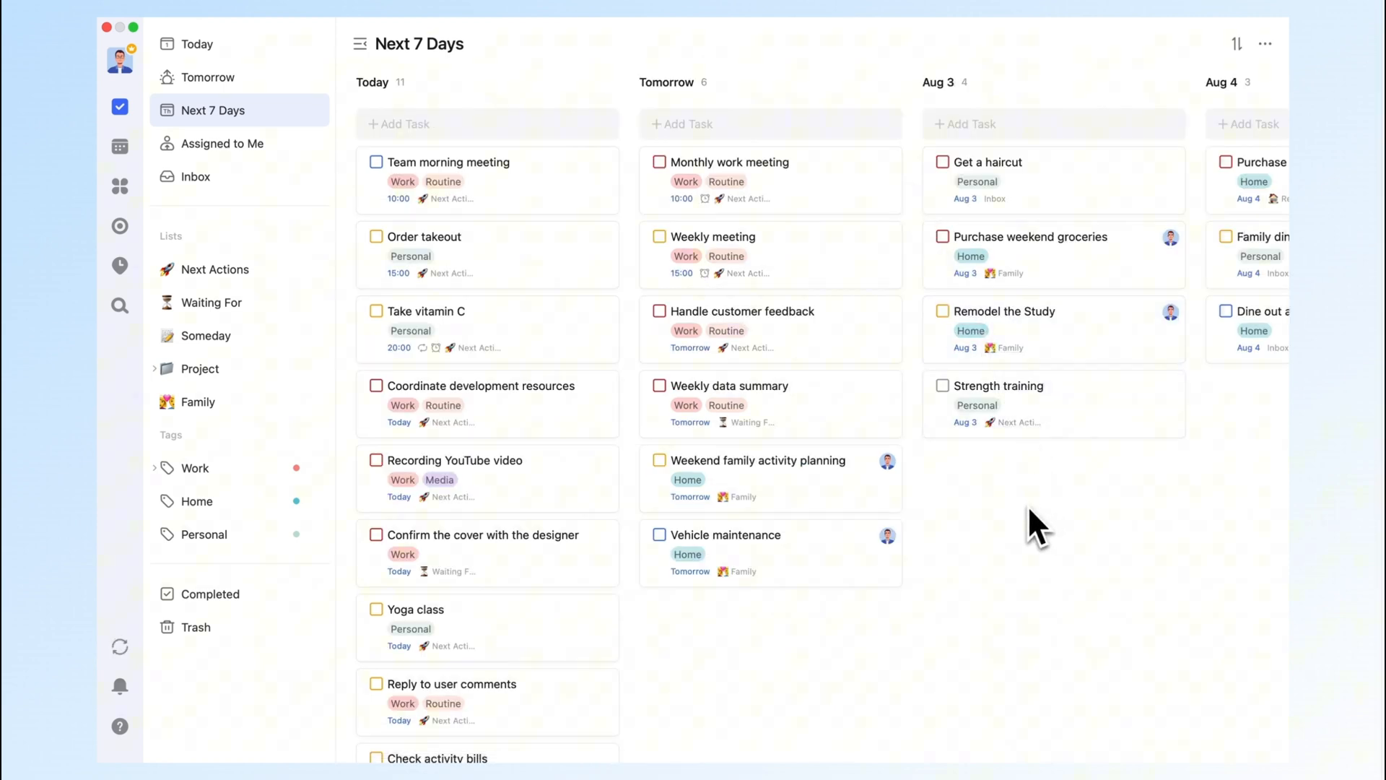
{"action": "scroll", "scroll_direction": "right", "scroll_amount": 3}
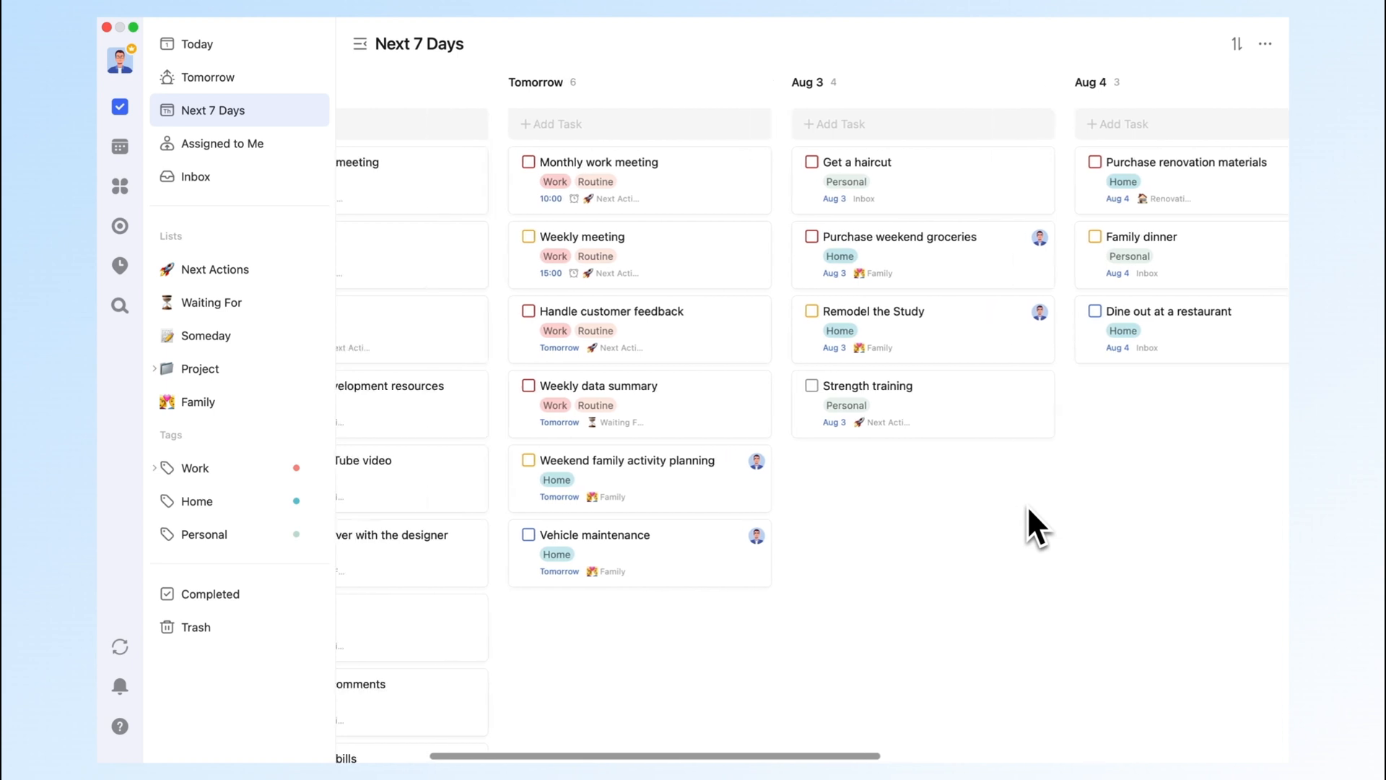
{"action": "left_click", "coordinate": [1237, 43]}
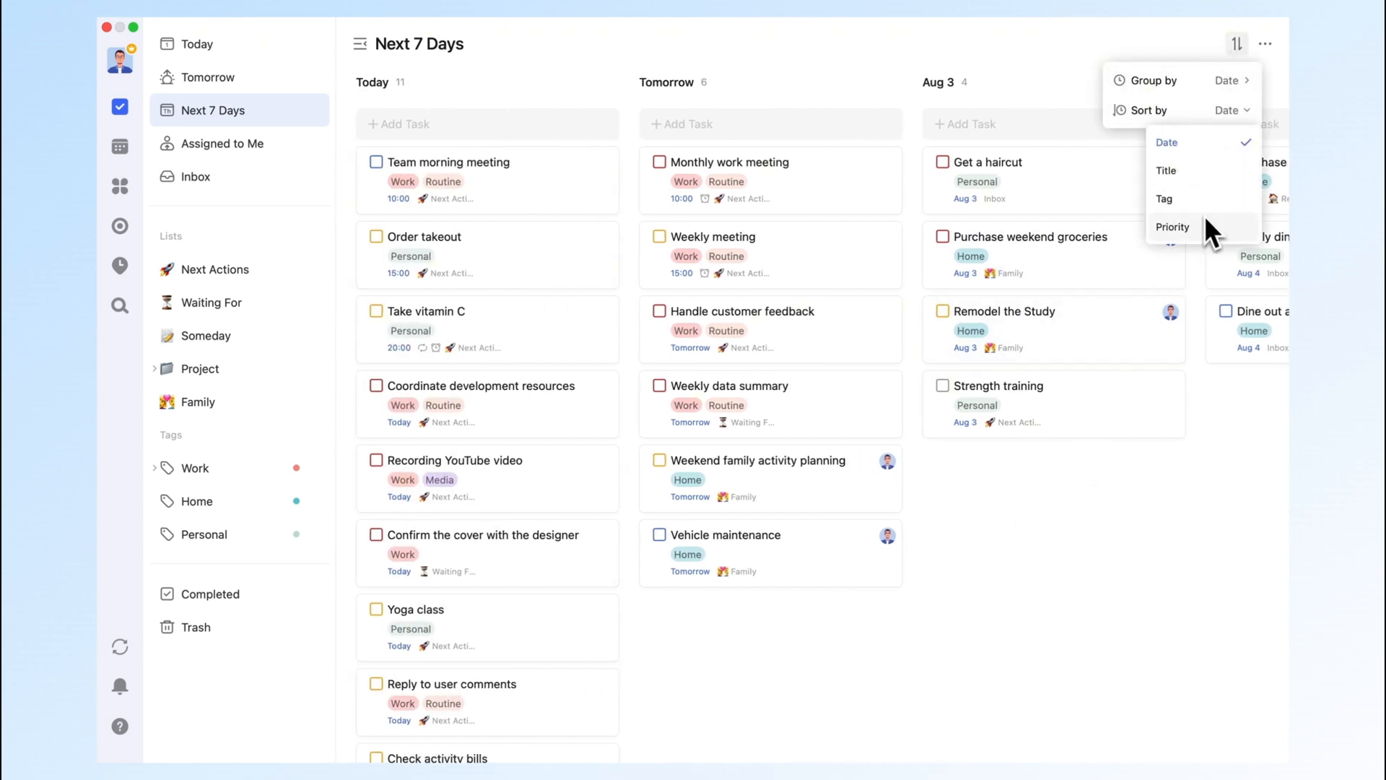
{"action": "left_click", "coordinate": [1173, 227]}
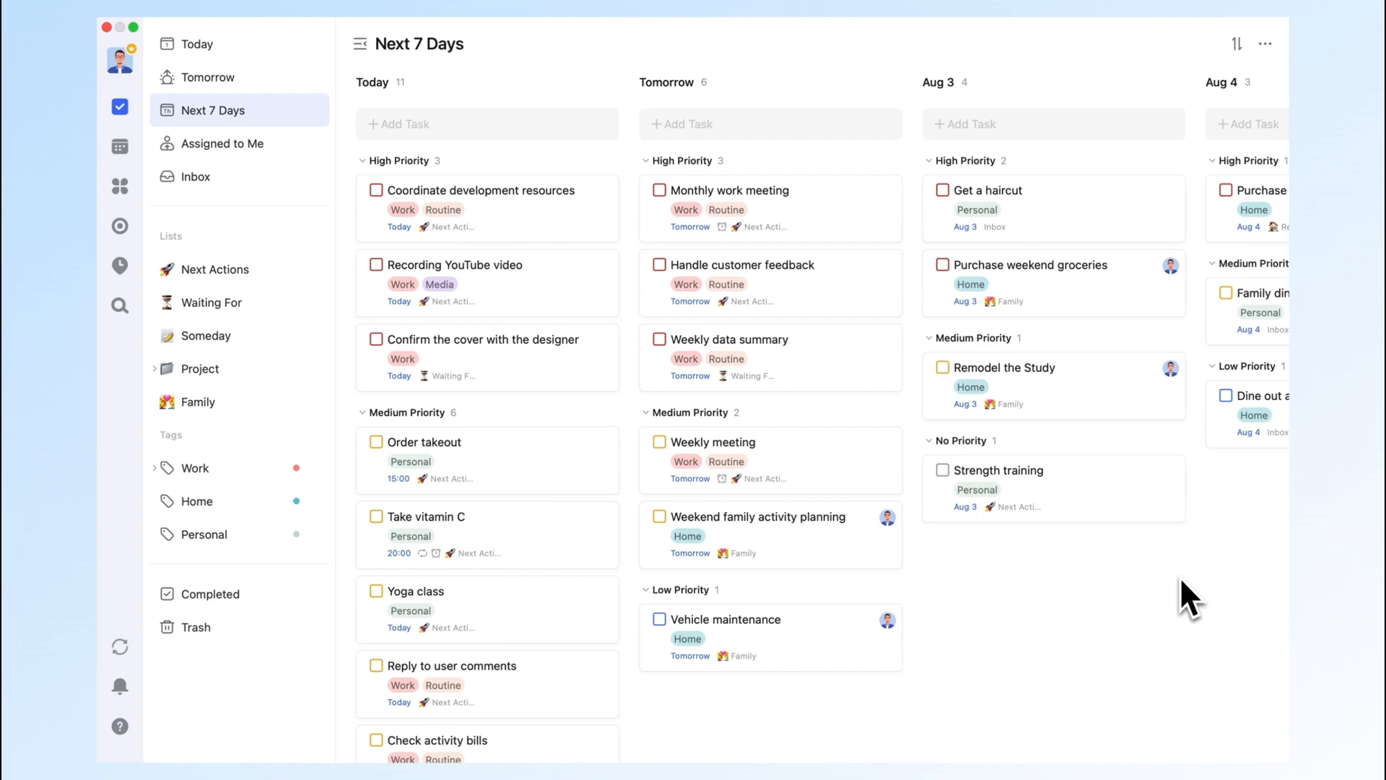
{"action": "mouse_move", "coordinate": [855, 169]}
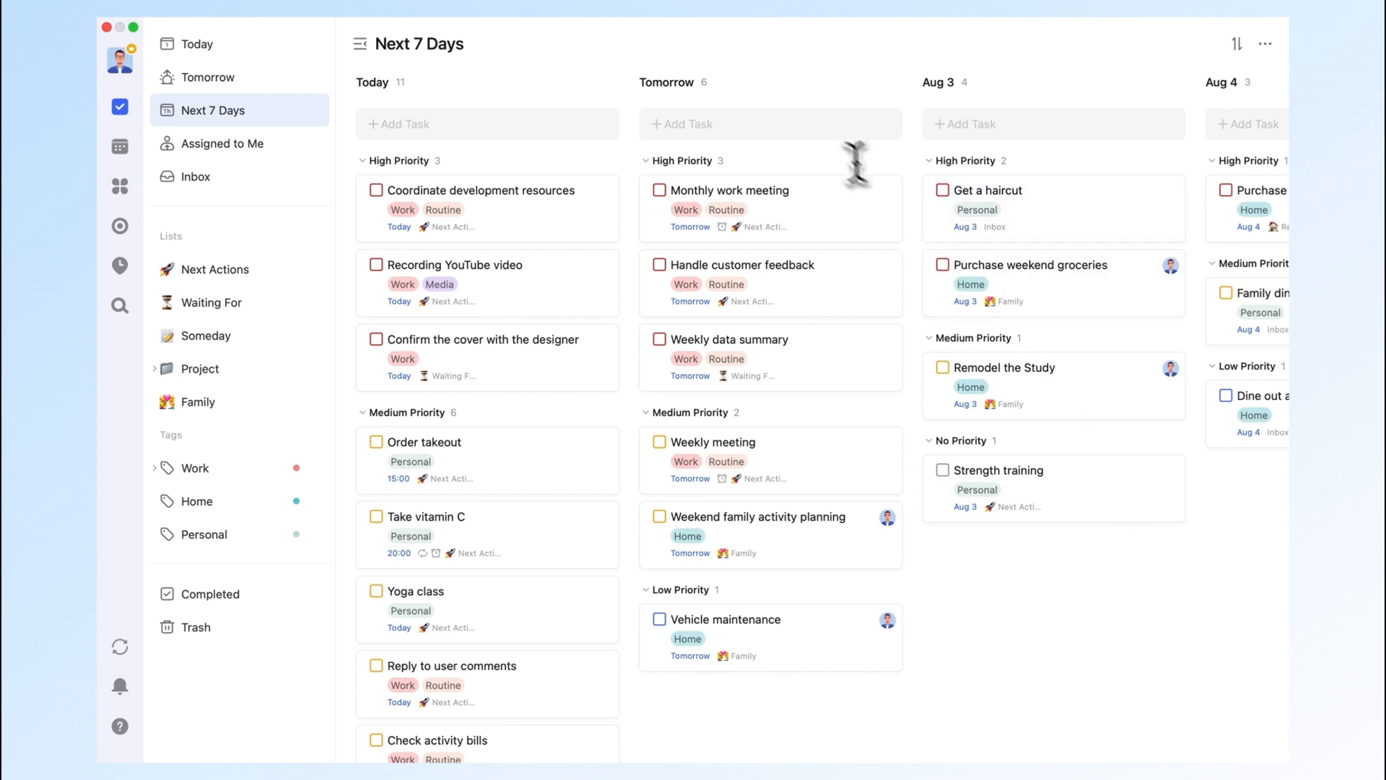
- Add the task 'Follow up collaboration' to the Tomorrow column's High Priority section
{"action": "left_click", "coordinate": [720, 124]}
{"action": "type", "text": "Follow up collaboration"}
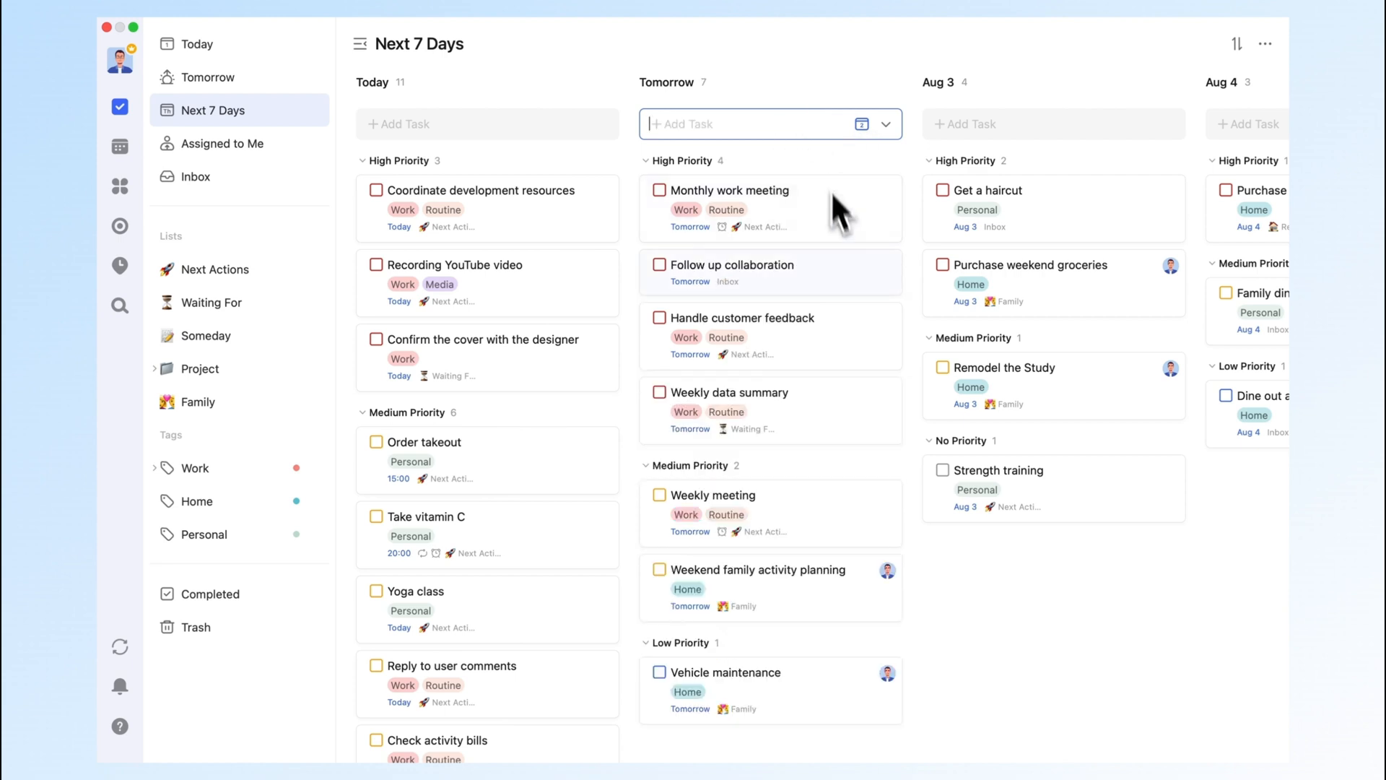
{"action": "left_click", "coordinate": [732, 272]}
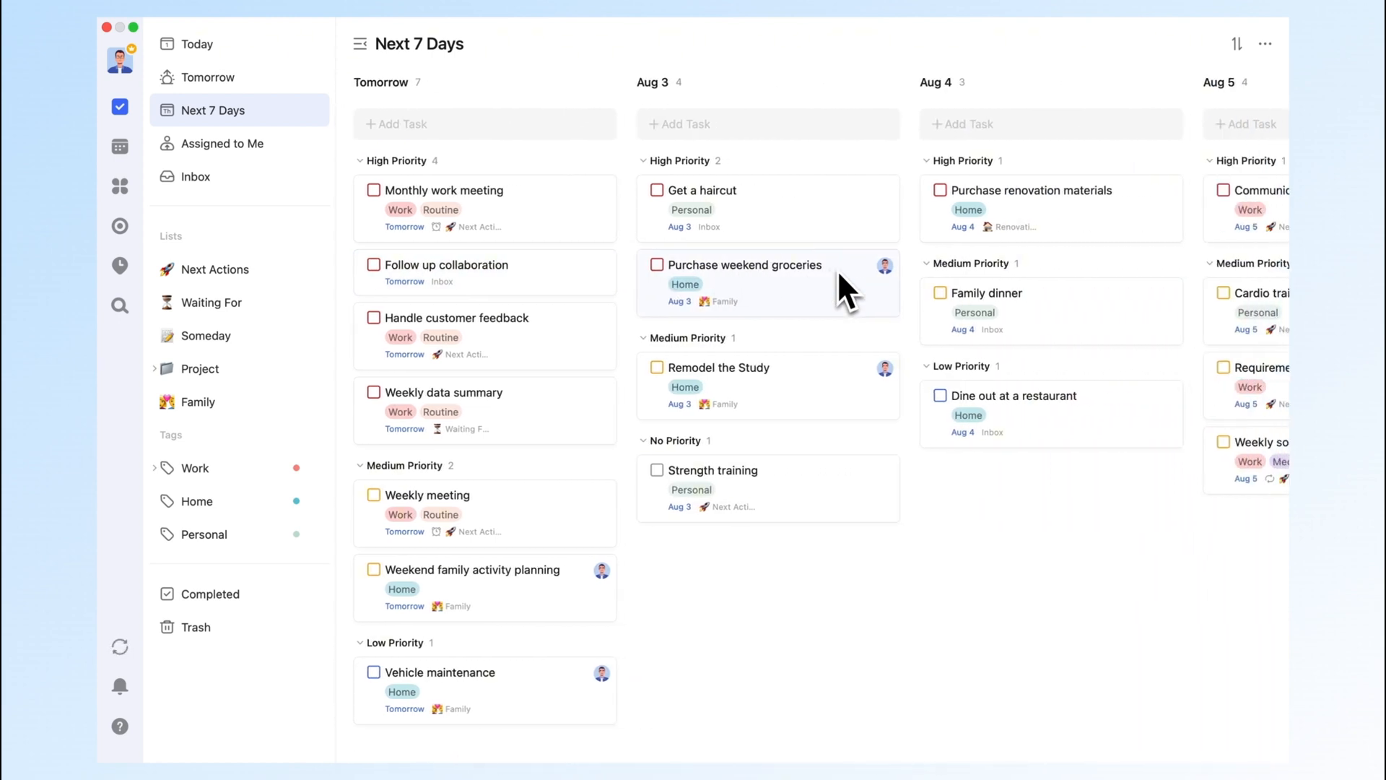
{"action": "scroll", "scroll_direction": "right", "scroll_amount": 3}
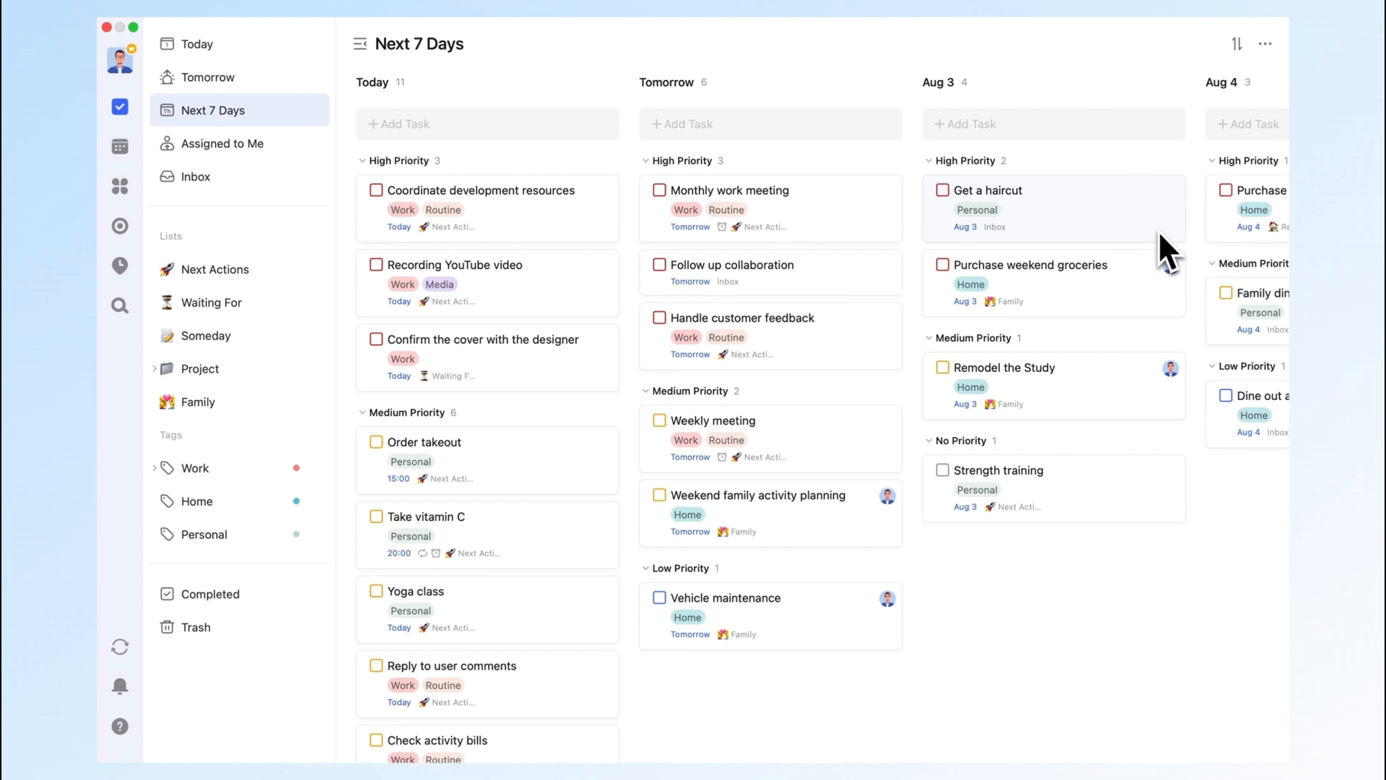
- Check who the shared Family list's members are in the Share window
{"action": "left_click", "coordinate": [198, 402]}
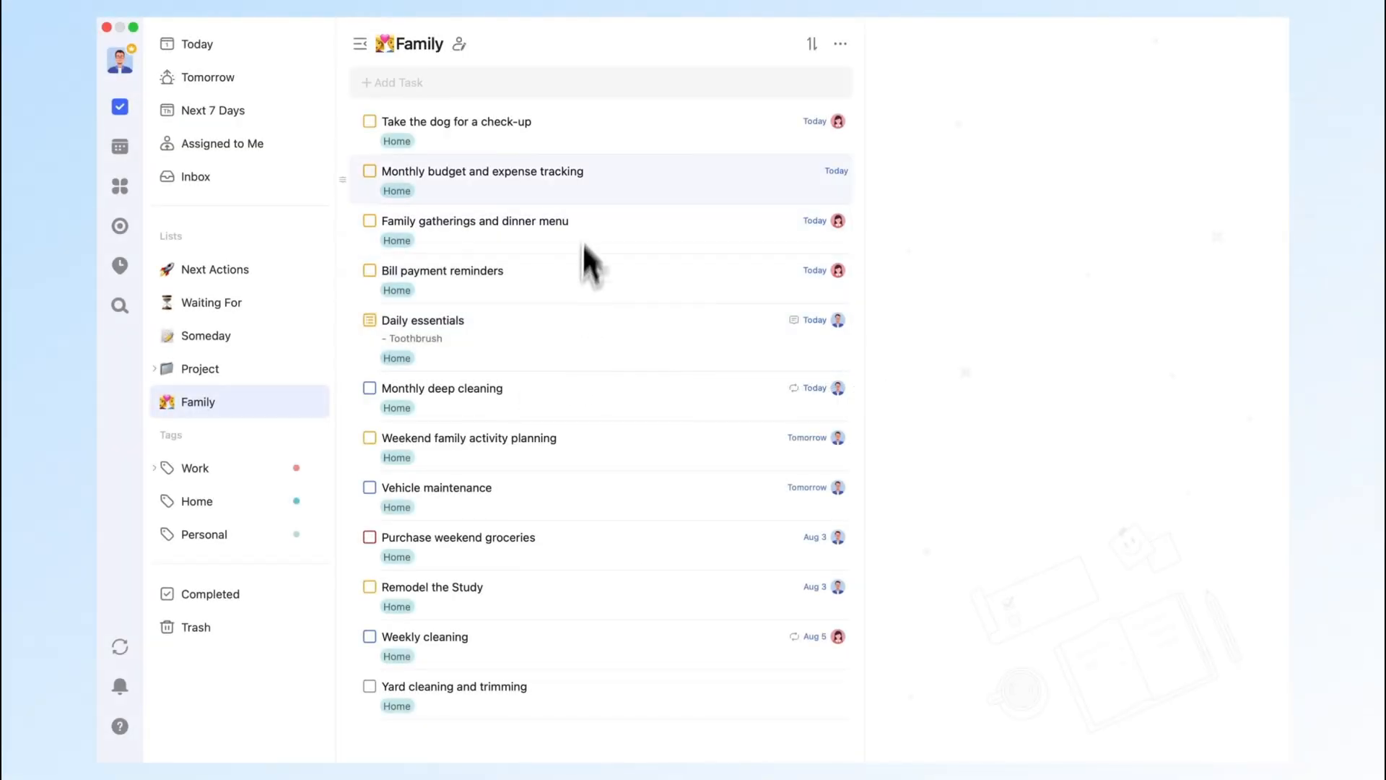
{"action": "mouse_move", "coordinate": [562, 310]}
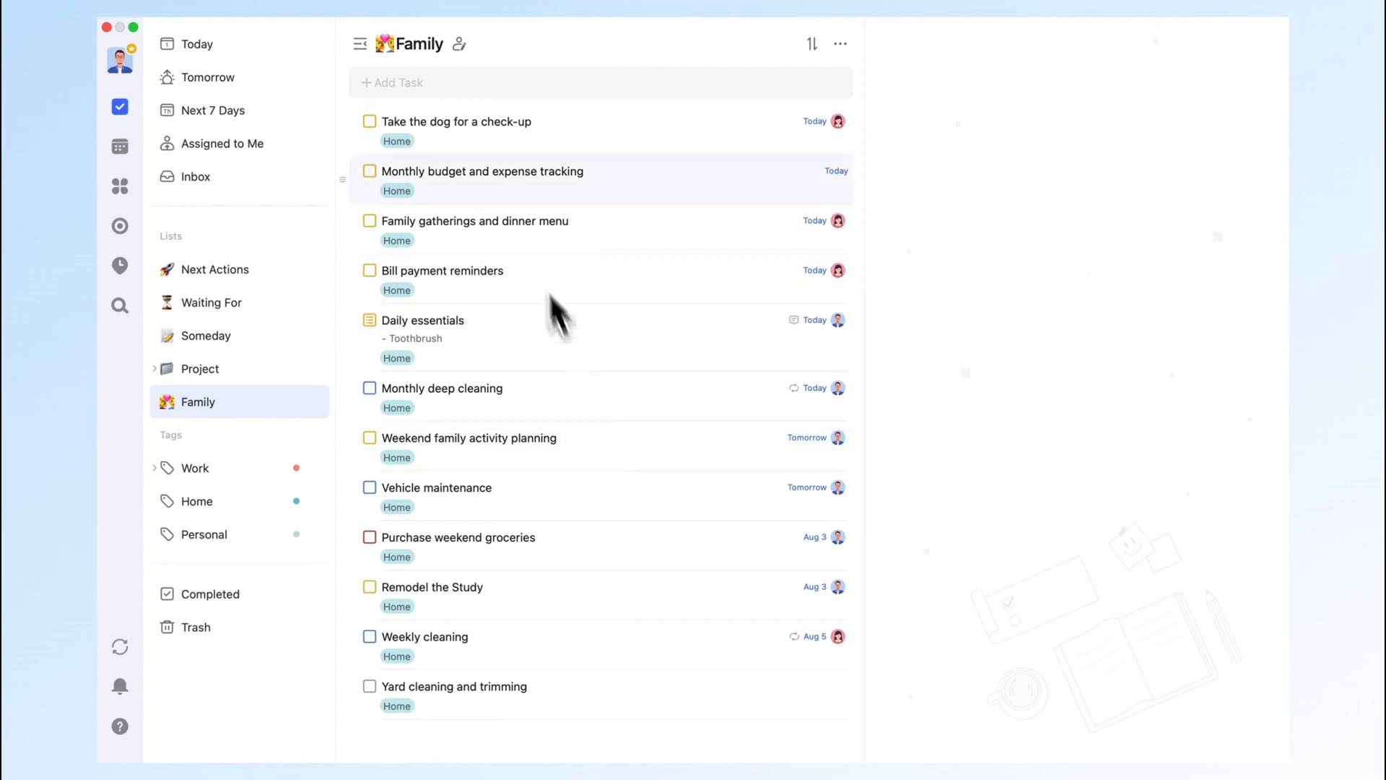
{"action": "left_click", "coordinate": [459, 44]}
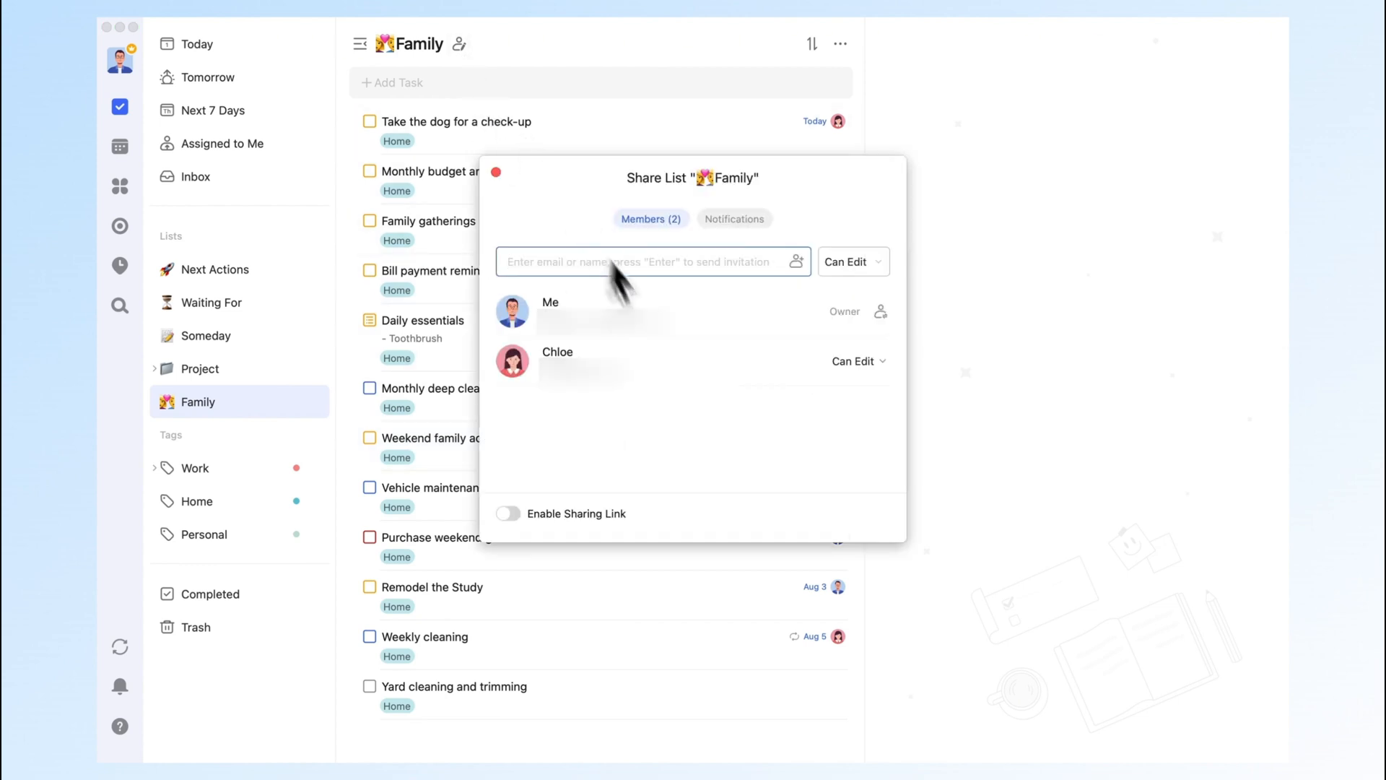
{"action": "left_click", "coordinate": [508, 186]}
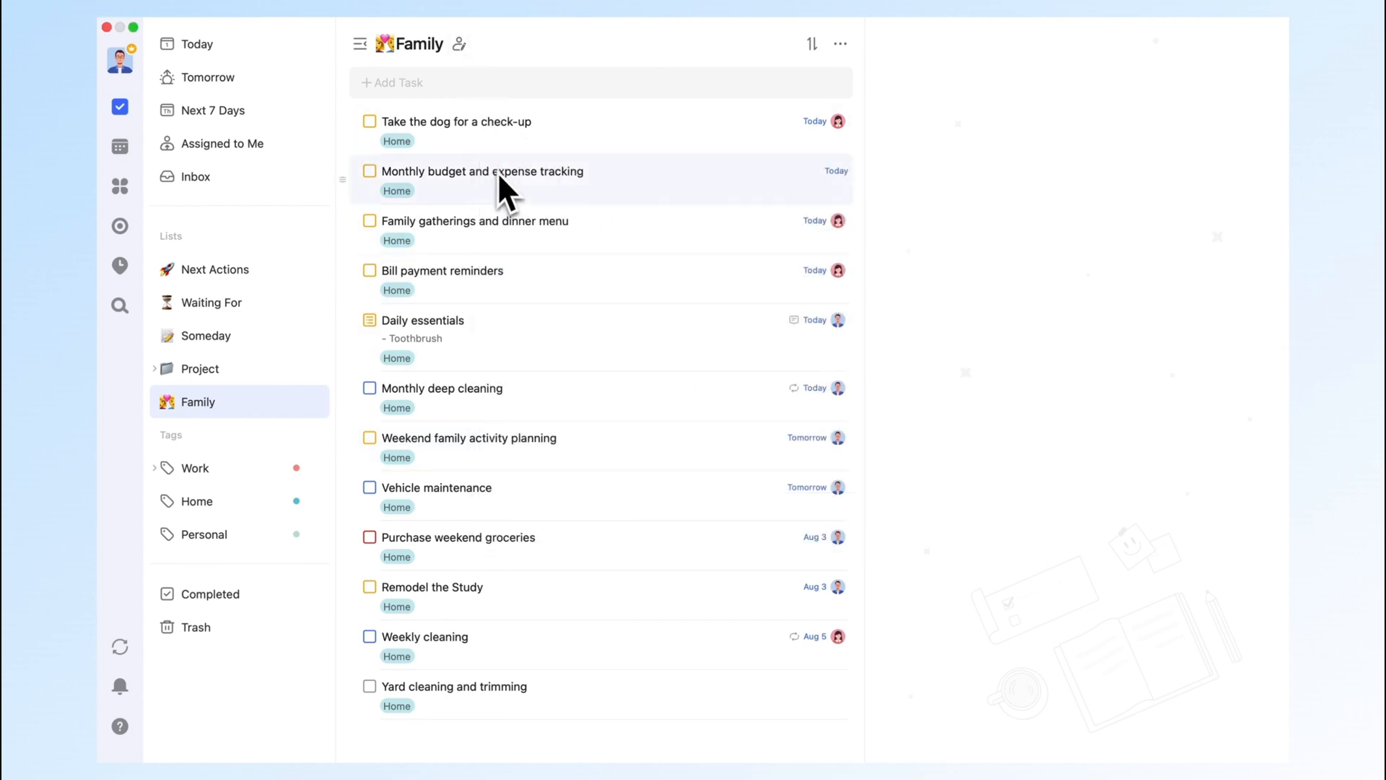
- Group the Family list by assignee into Me, Chloe and Not Assigned
{"action": "left_click", "coordinate": [810, 44]}
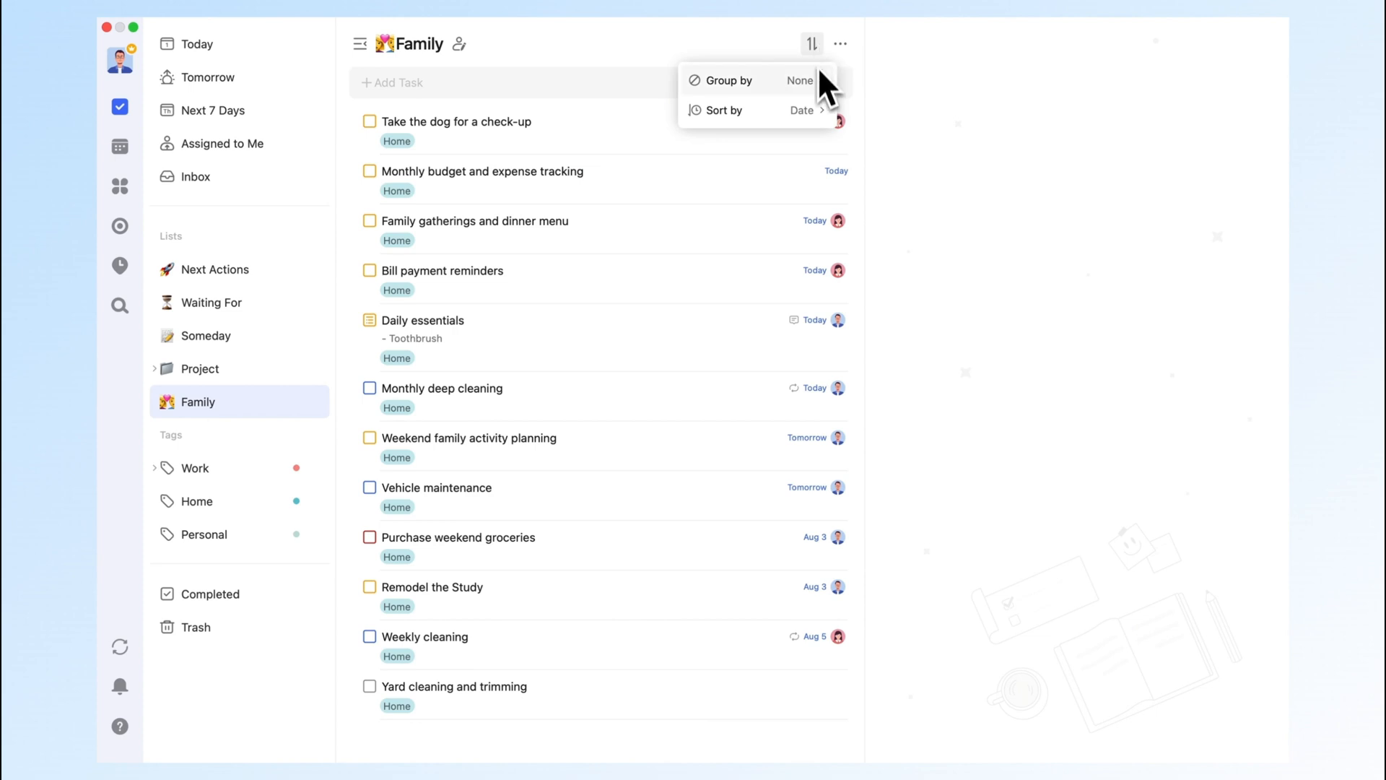
{"action": "left_click", "coordinate": [800, 80]}
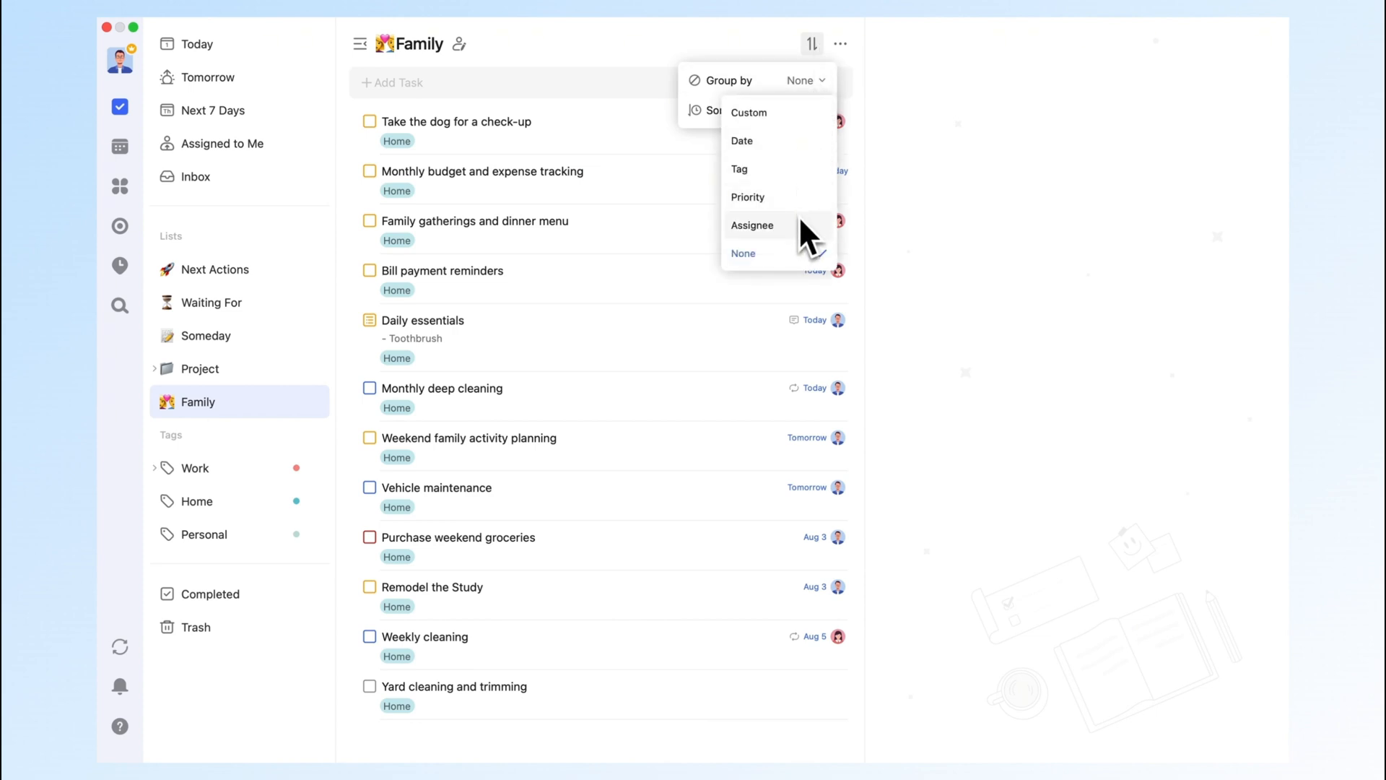
{"action": "left_click", "coordinate": [752, 225]}
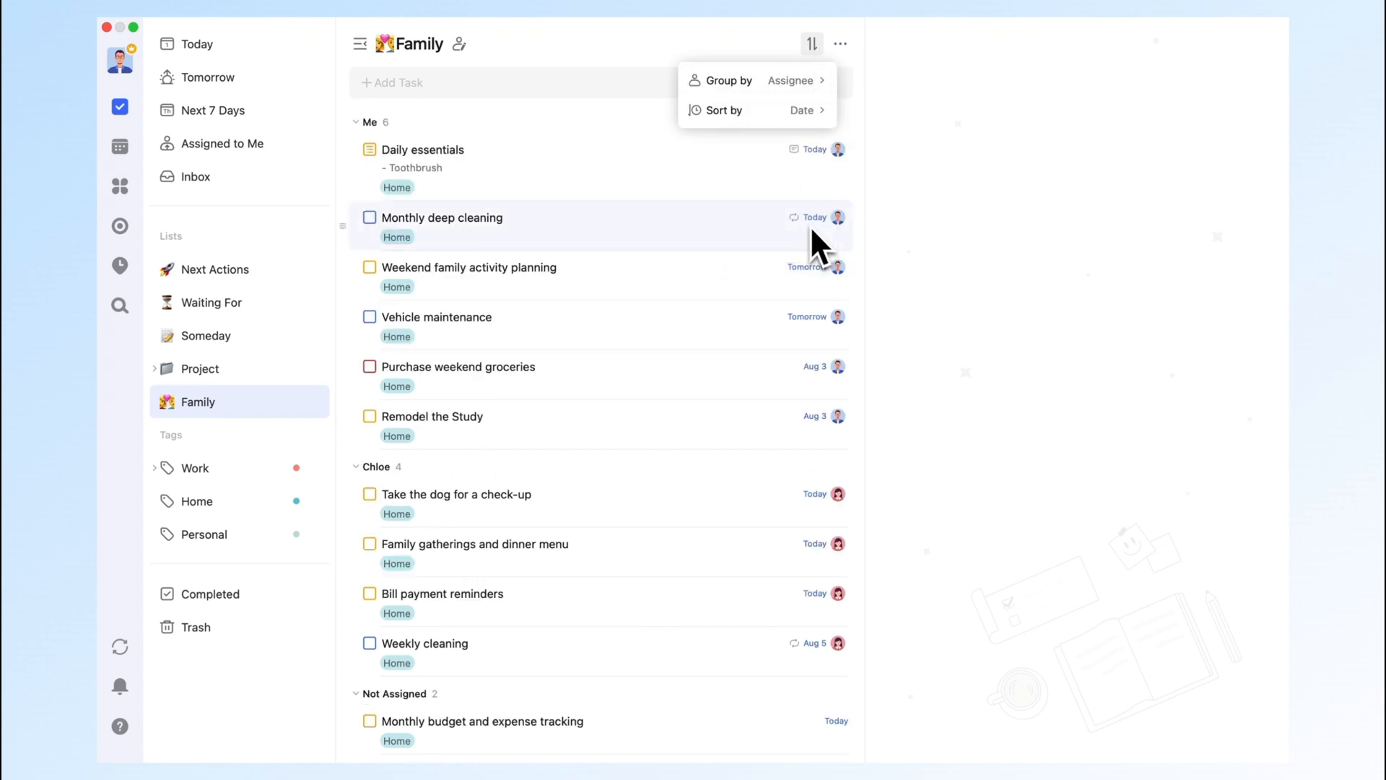
{"action": "mouse_move", "coordinate": [895, 237]}
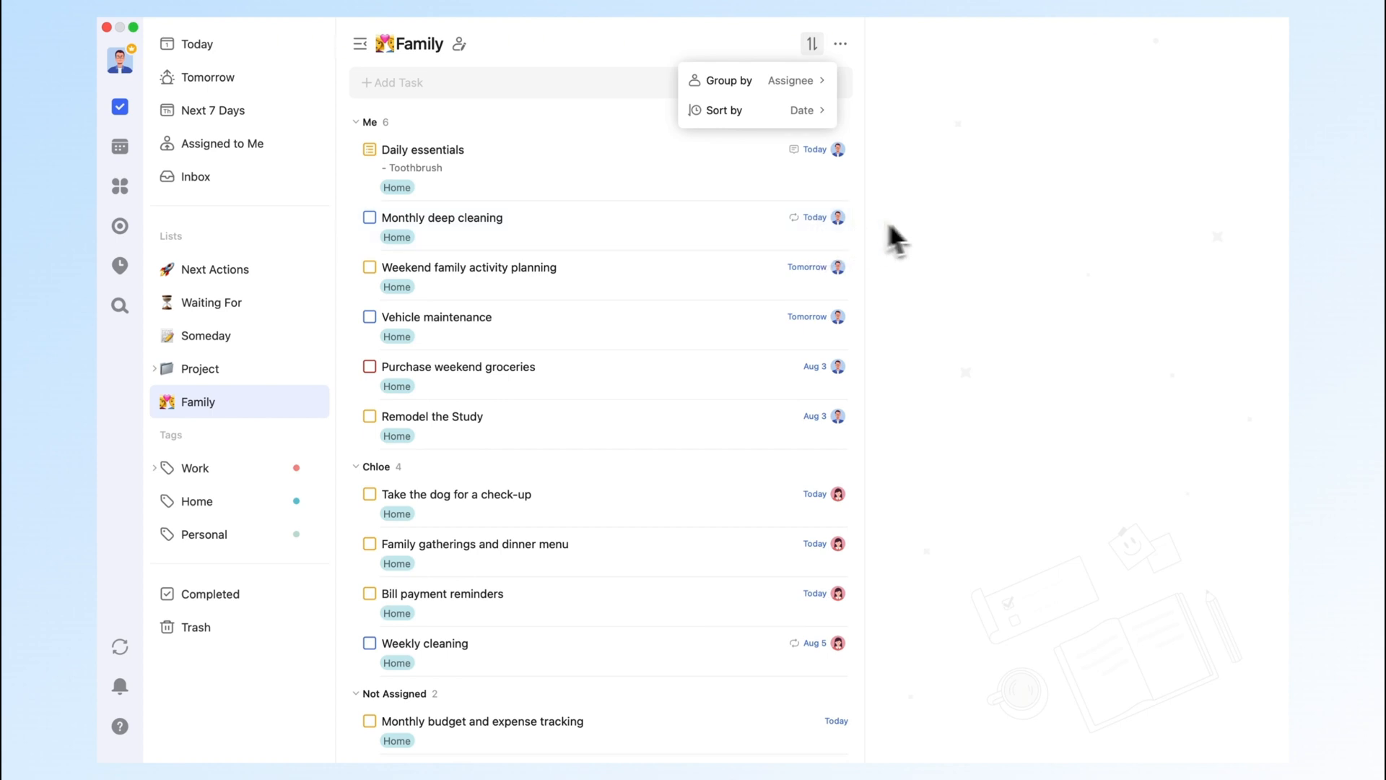
{"action": "left_click", "coordinate": [934, 240]}
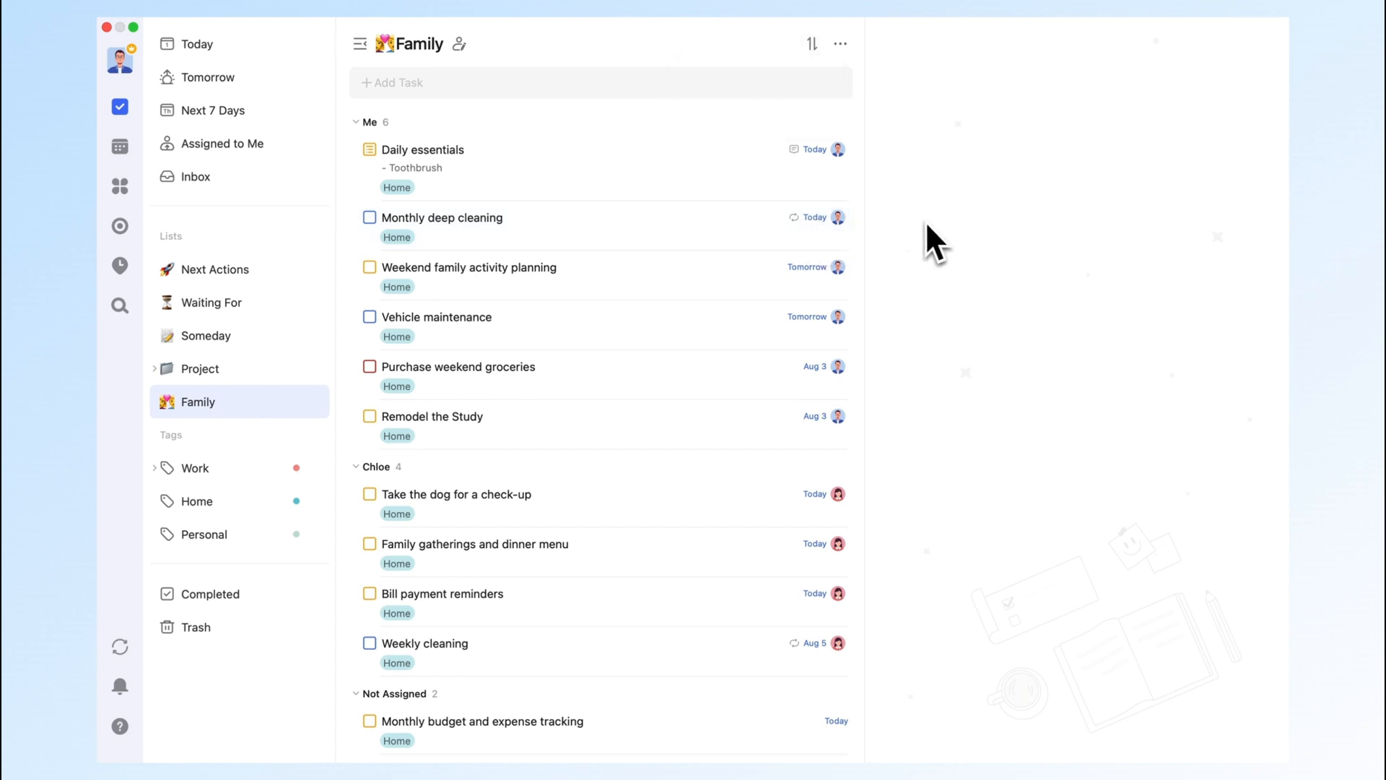
- Switch the Family list to a Kanban board with one column per assignee
{"action": "left_click", "coordinate": [840, 43]}
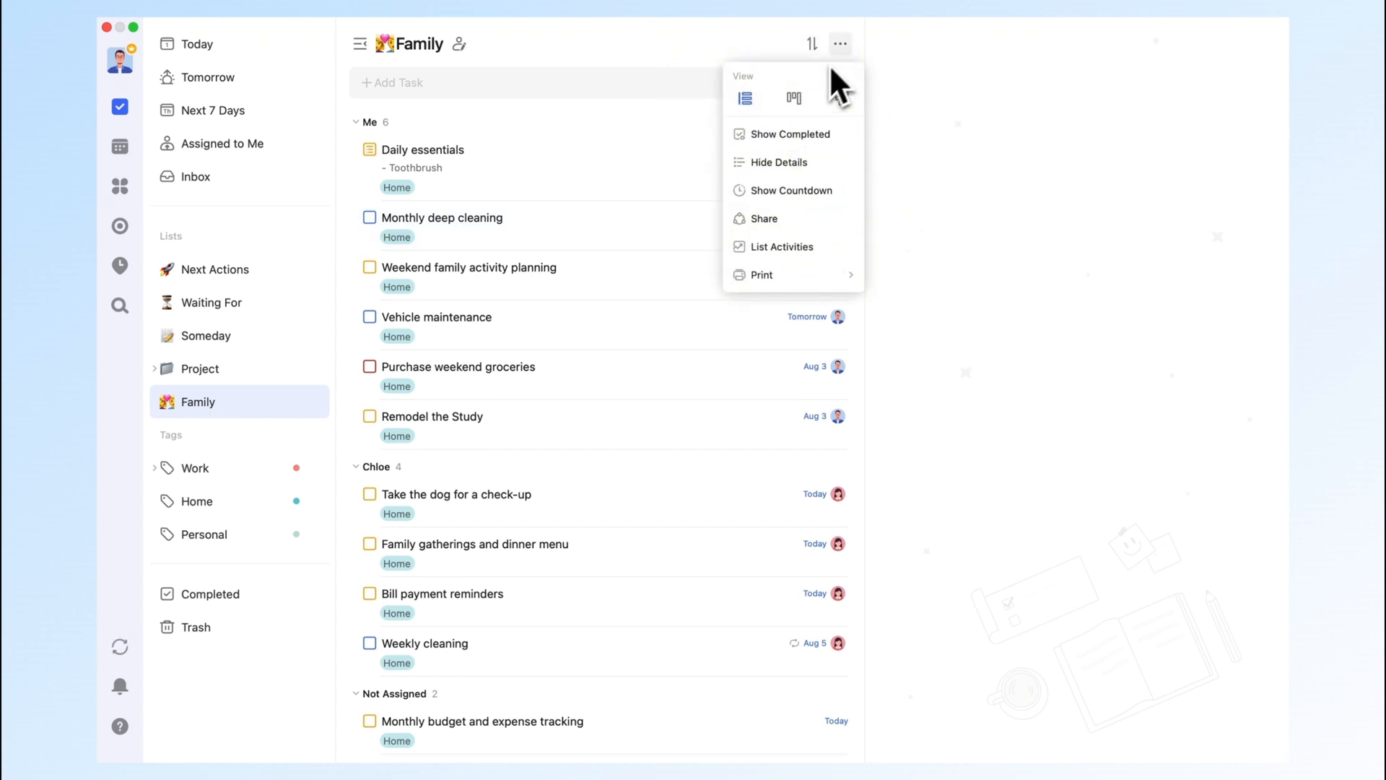
{"action": "left_click", "coordinate": [793, 98]}
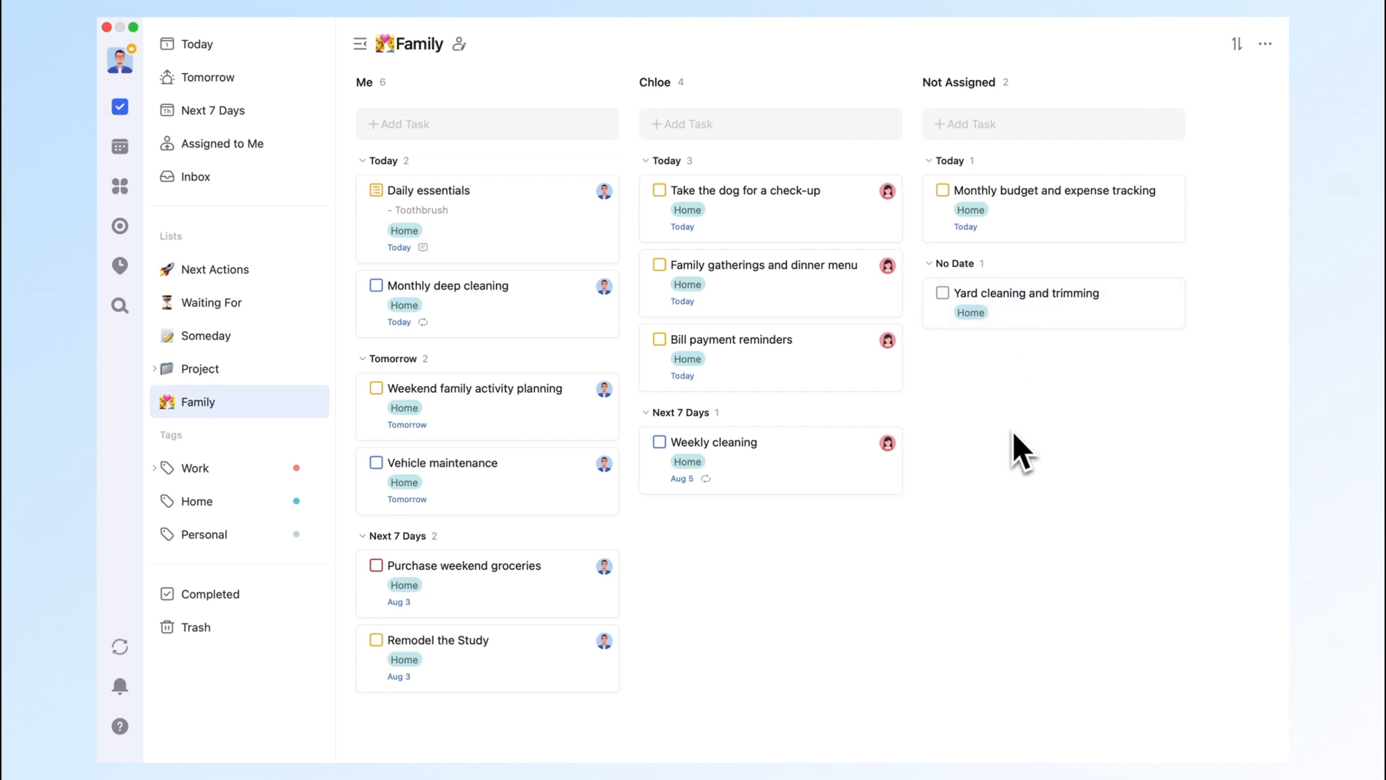
{"action": "left_click", "coordinate": [214, 270]}
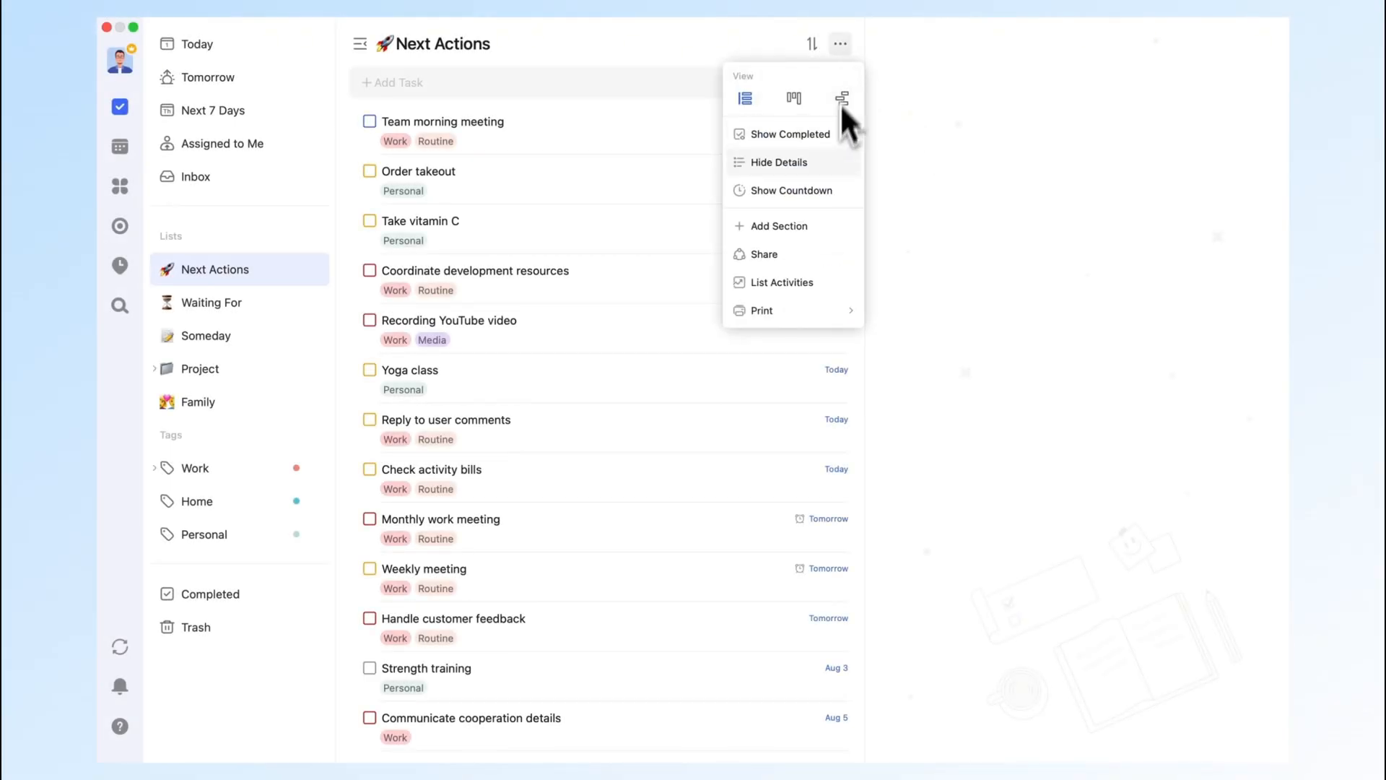
{"action": "mouse_move", "coordinate": [839, 247]}
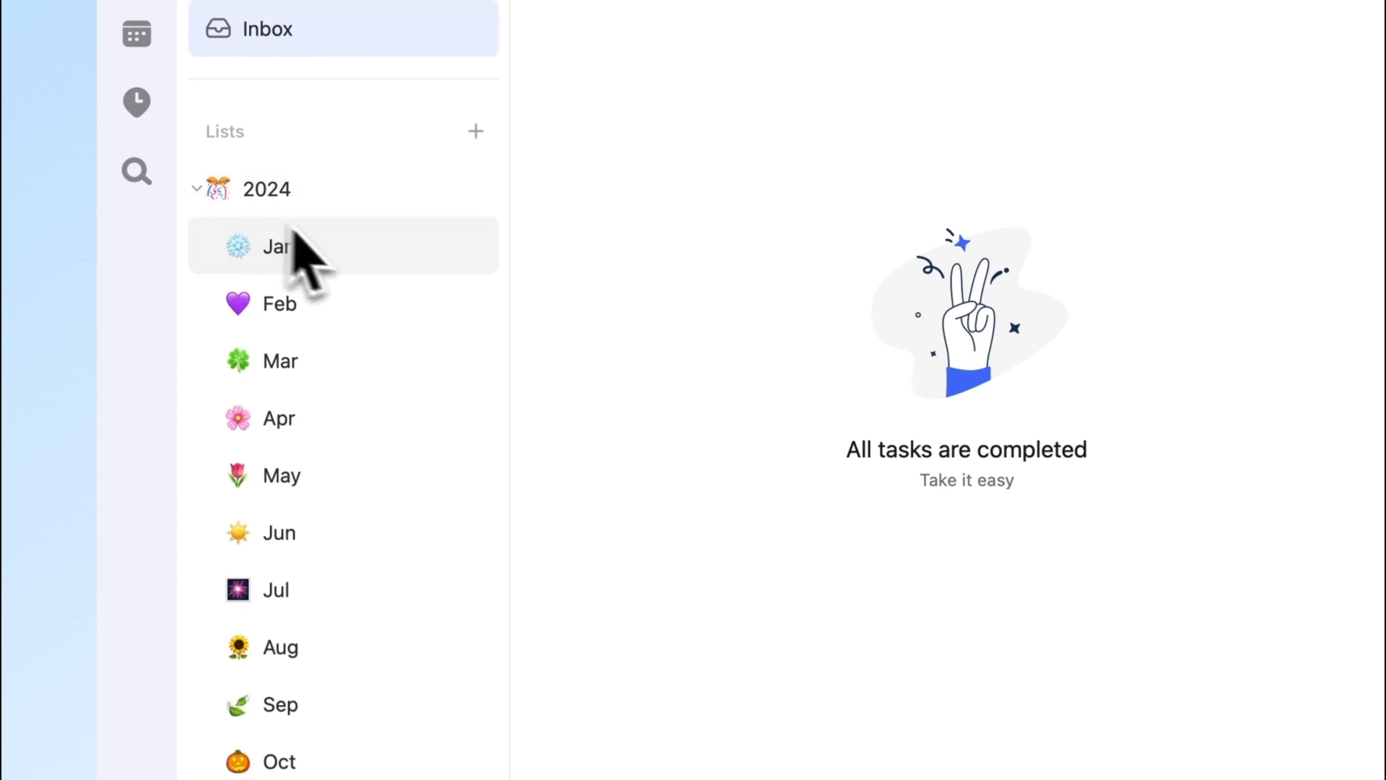
{"action": "mouse_move", "coordinate": [381, 637]}
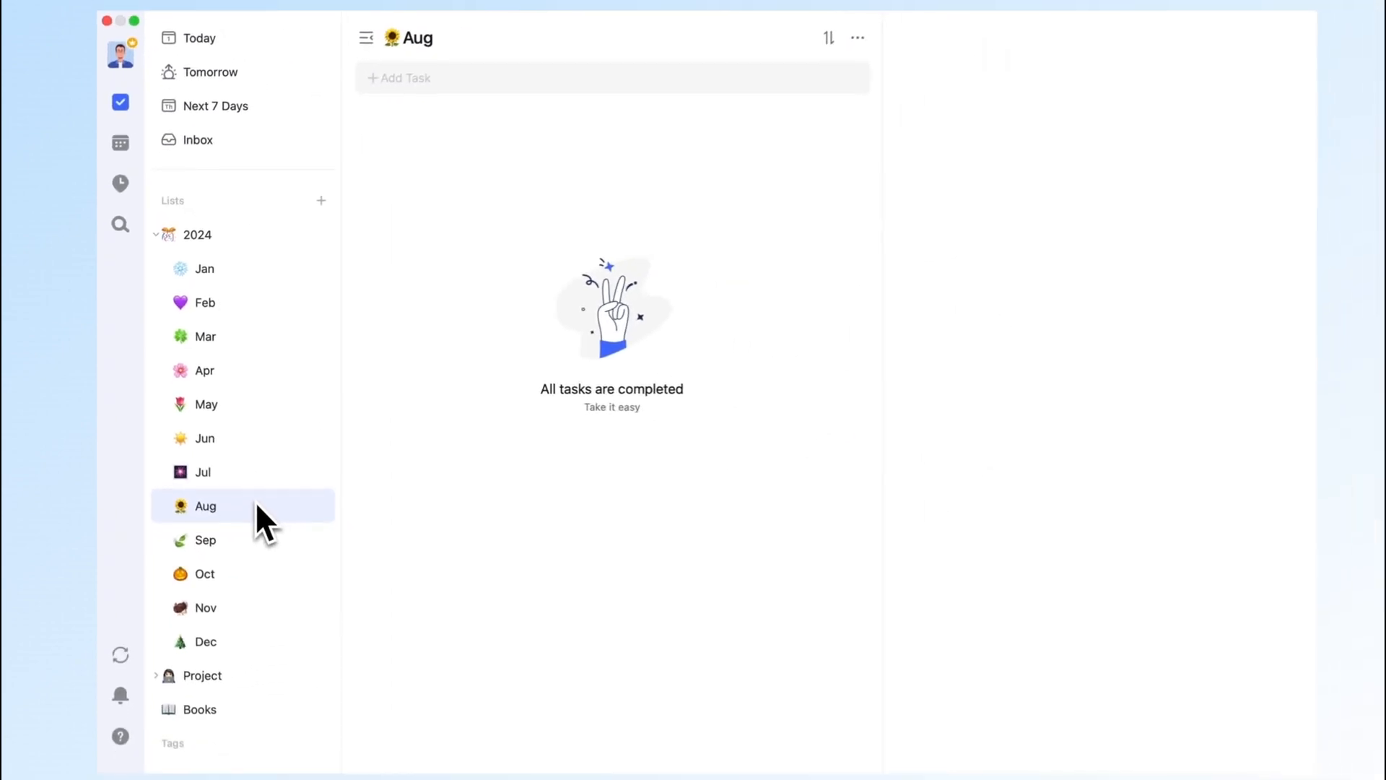
- Add the sections 'Career Development' and 'Financial Status' to the Aug list
{"action": "left_click", "coordinate": [856, 37]}
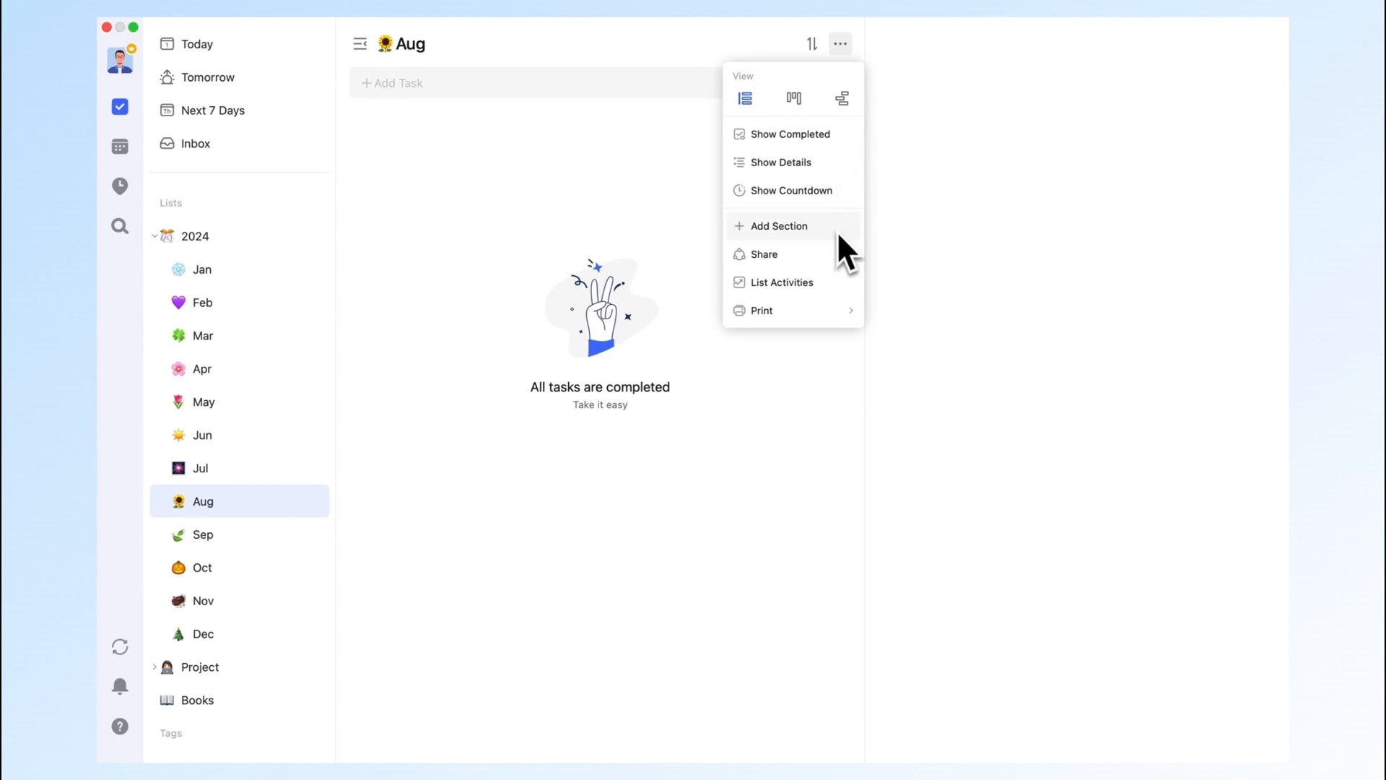
{"action": "left_click", "coordinate": [779, 225]}
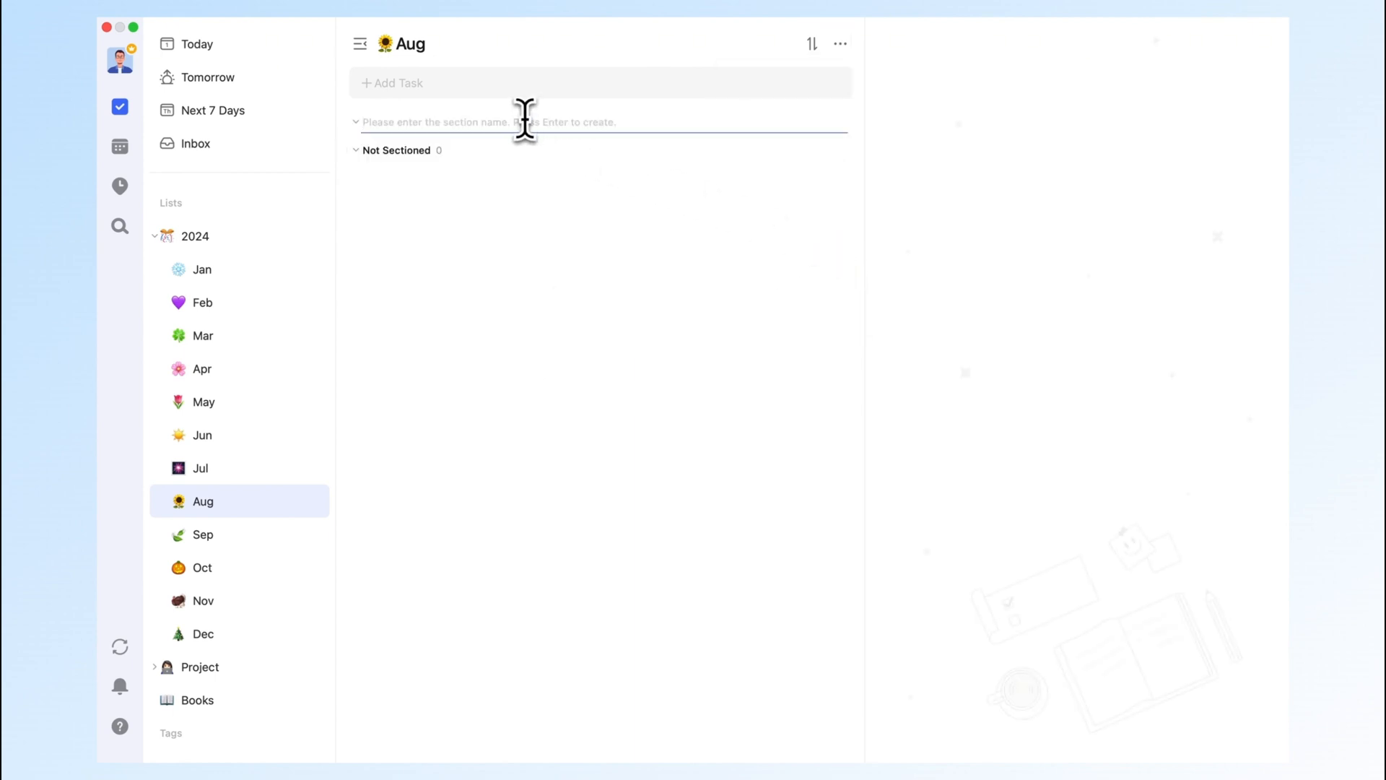
{"action": "type", "text": "Career Development"}
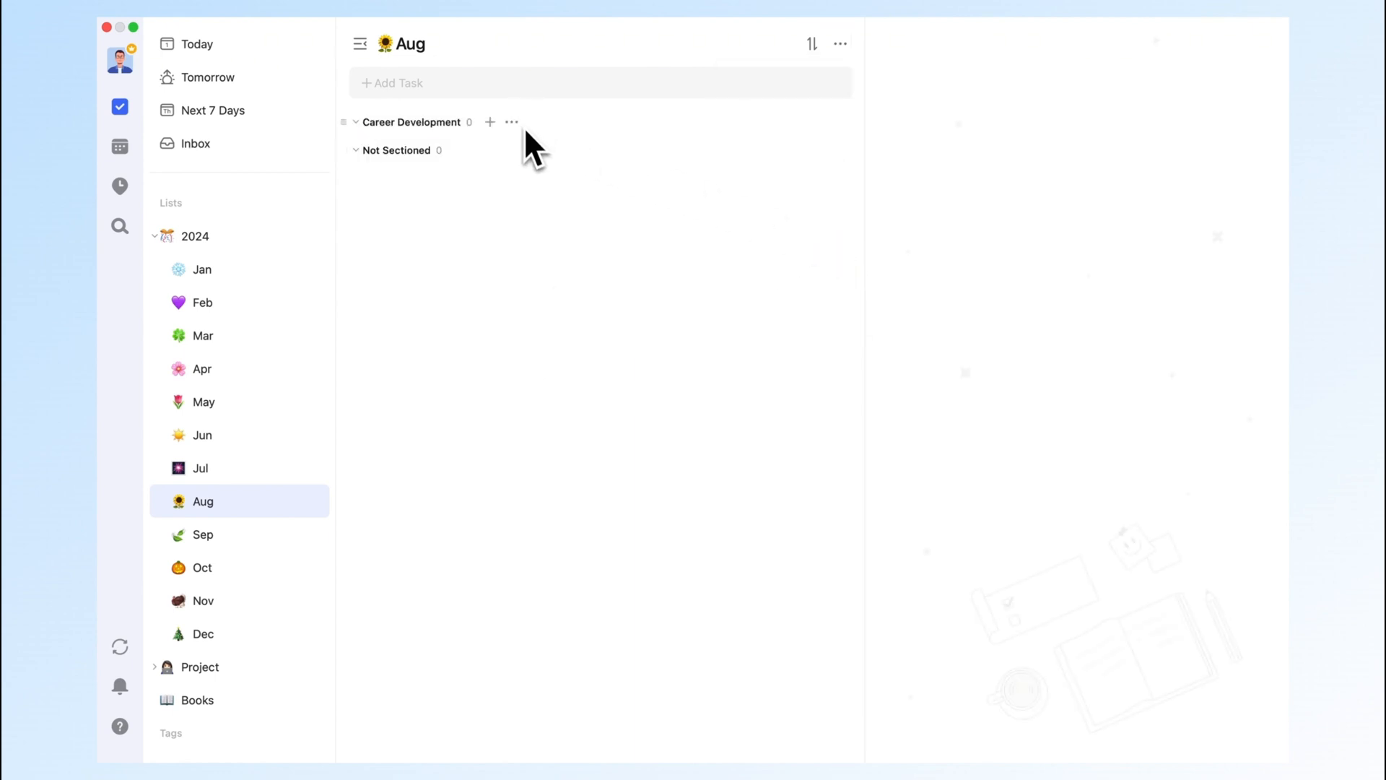
{"action": "left_click", "coordinate": [511, 122]}
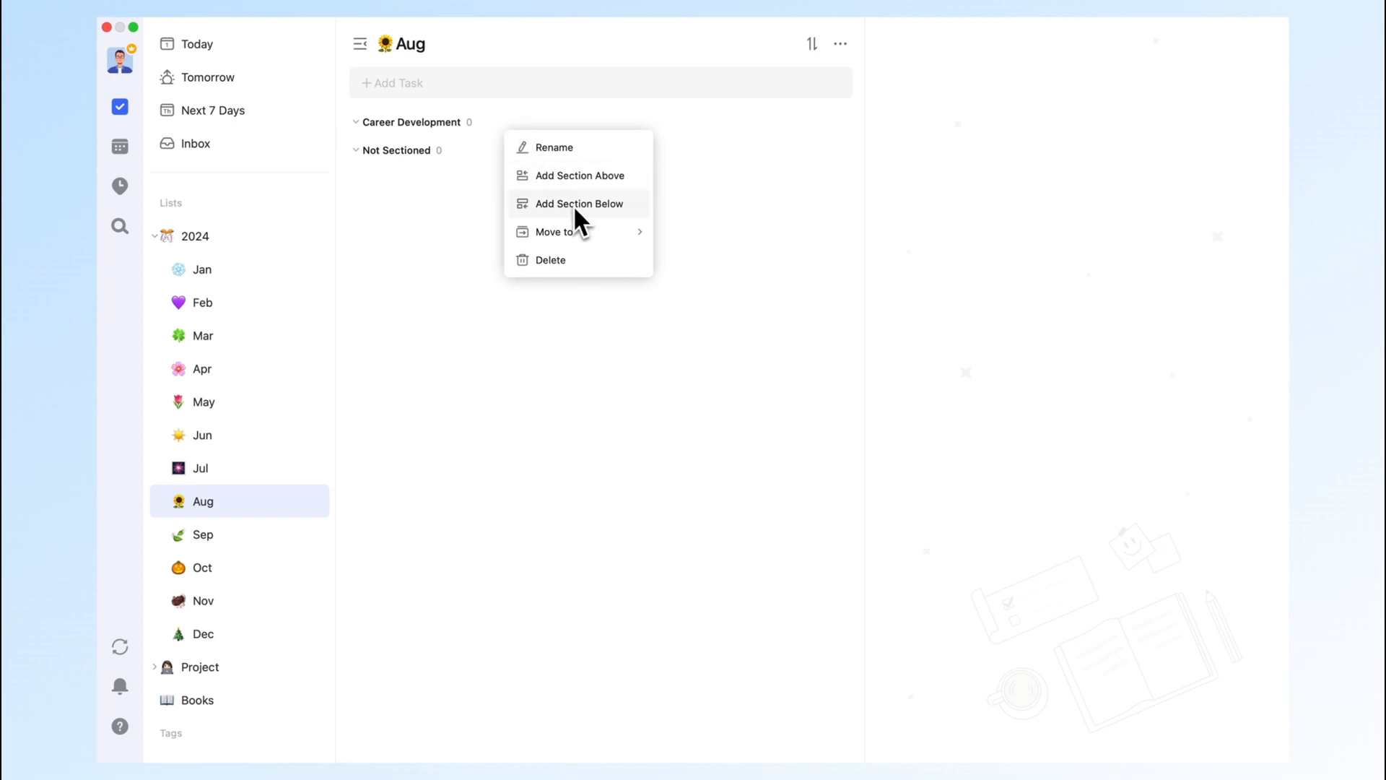
{"action": "left_click", "coordinate": [580, 204]}
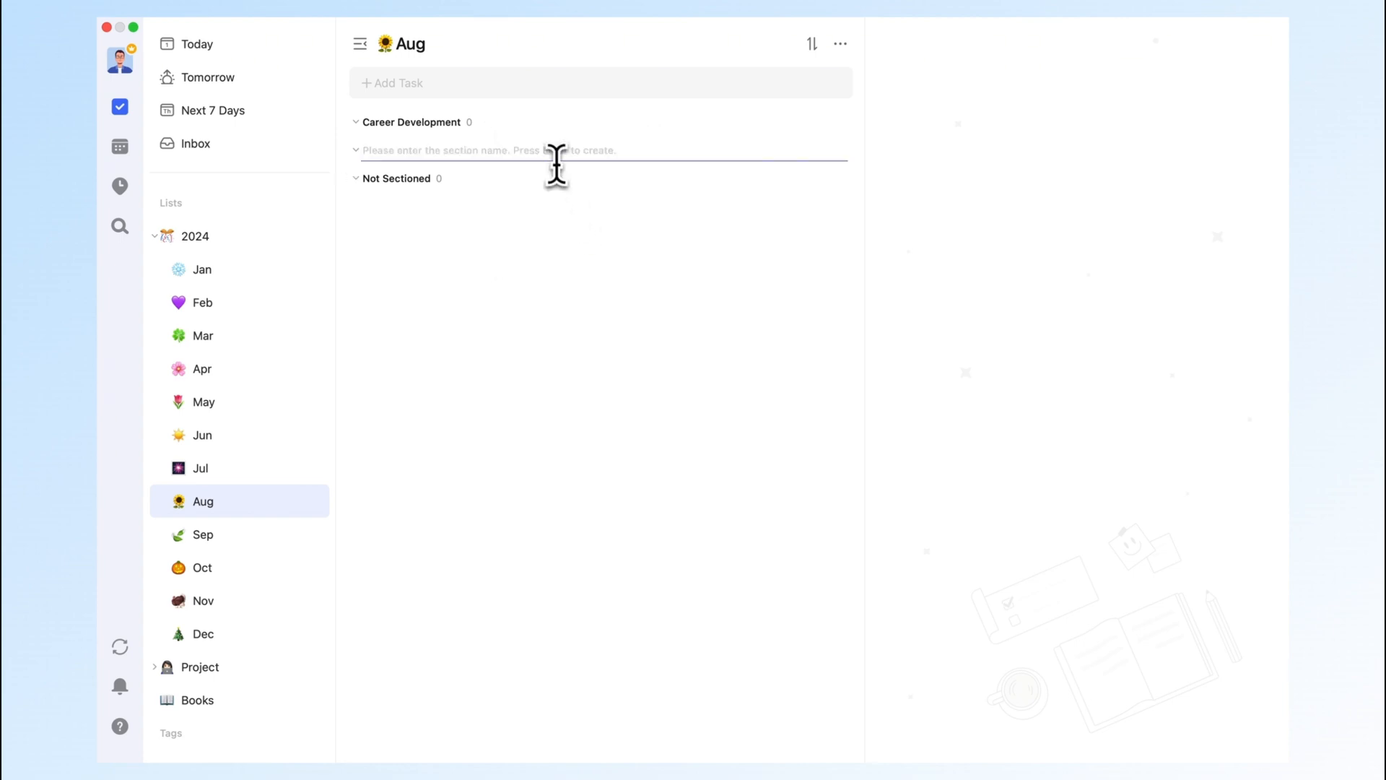
{"action": "type", "text": "Financial Status"}
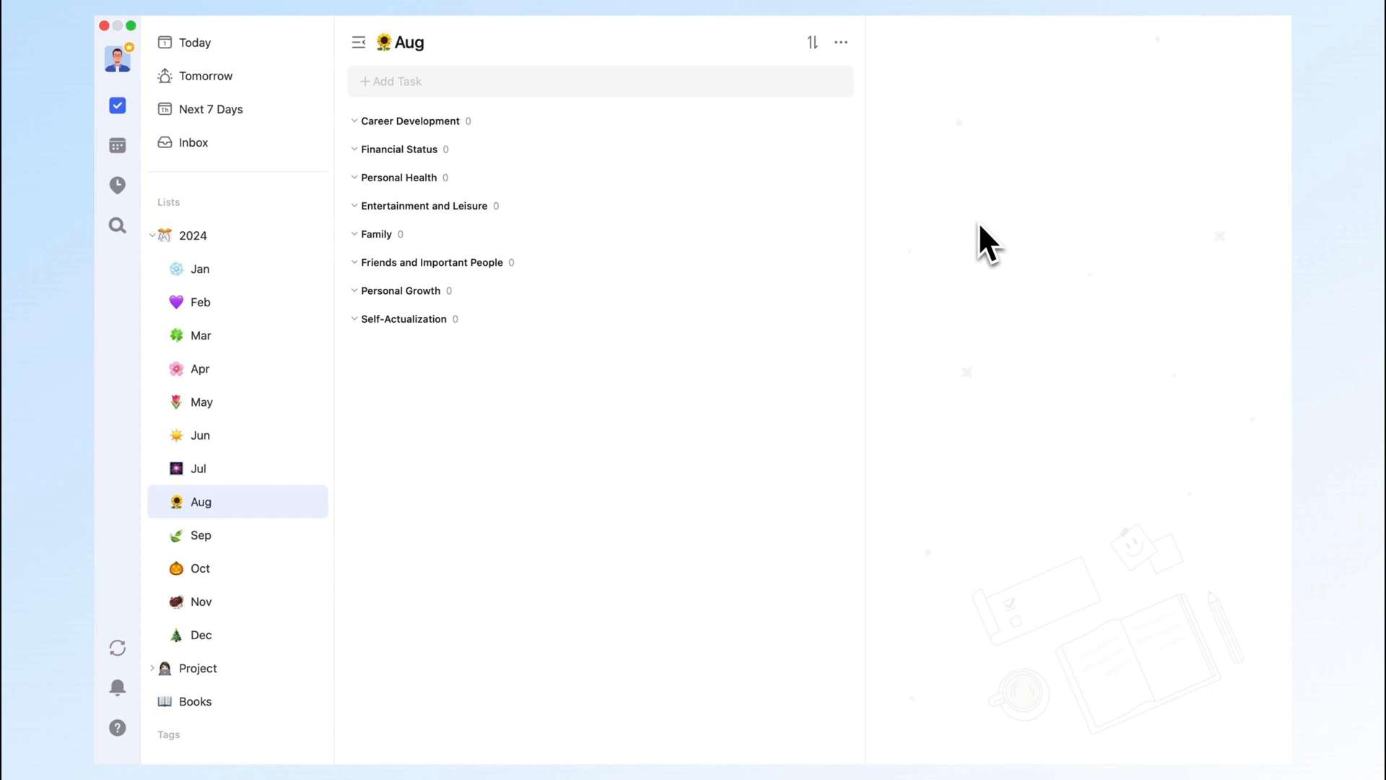
{"action": "mouse_move", "coordinate": [839, 42]}
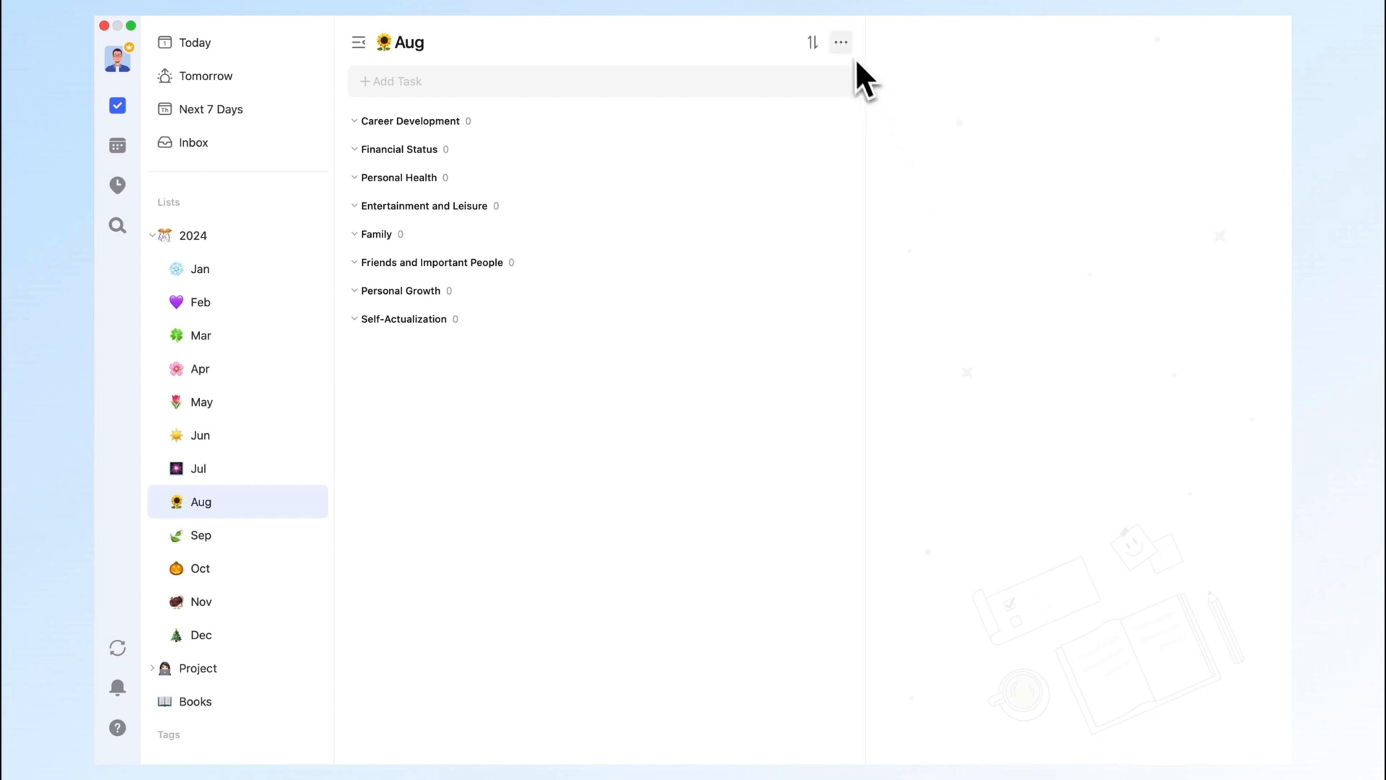
- Show the Aug list as a Kanban board of goal-section columns and collapse the 2024 folder
{"action": "left_click", "coordinate": [812, 43]}
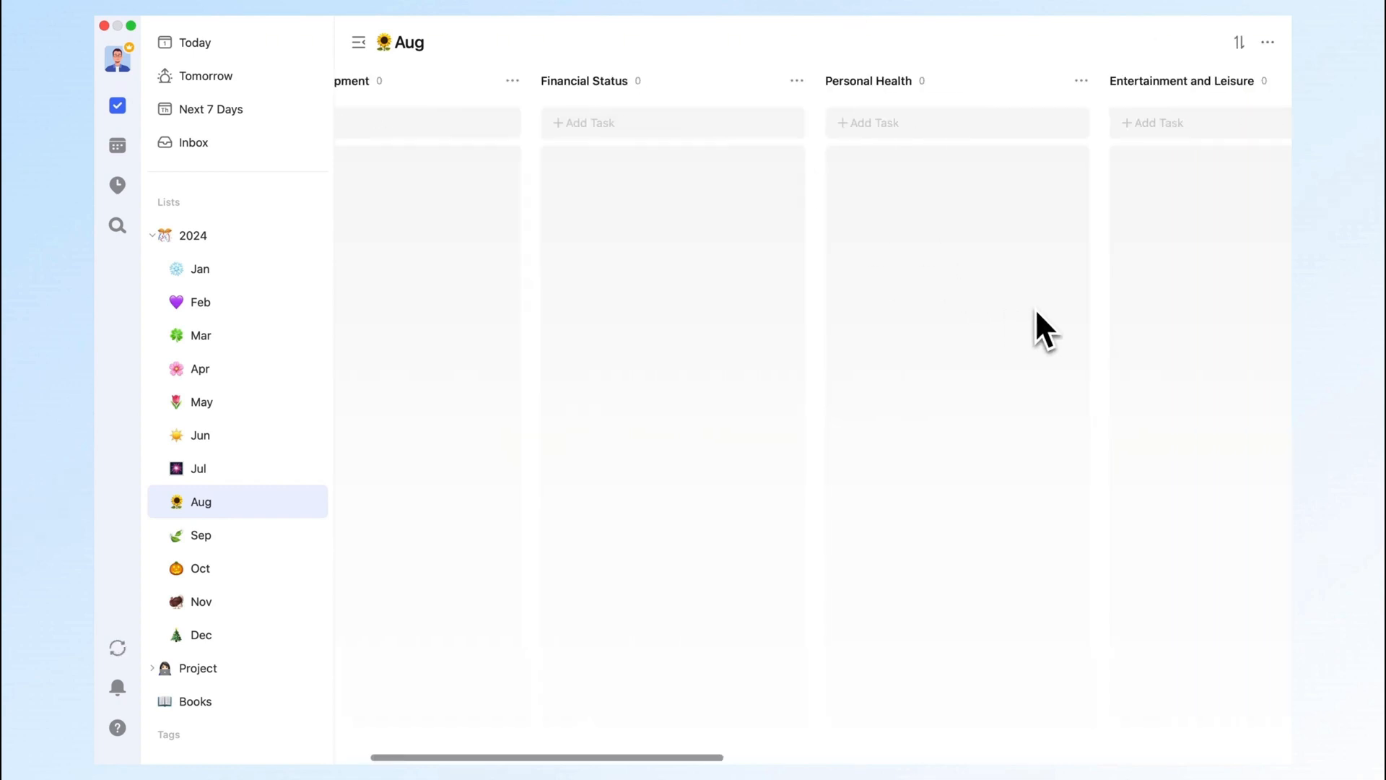
{"action": "scroll", "scroll_direction": "right", "scroll_amount": 3}
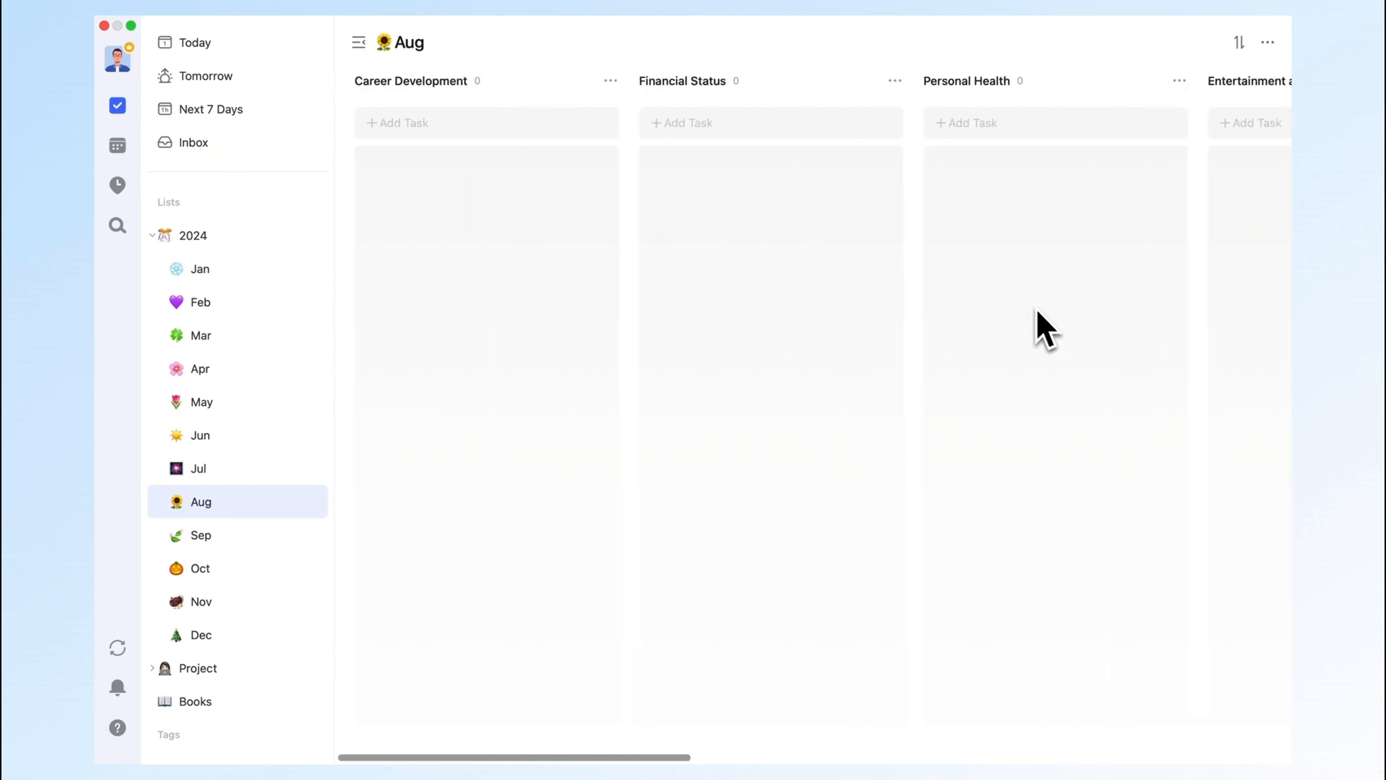
{"action": "left_click", "coordinate": [1239, 43]}
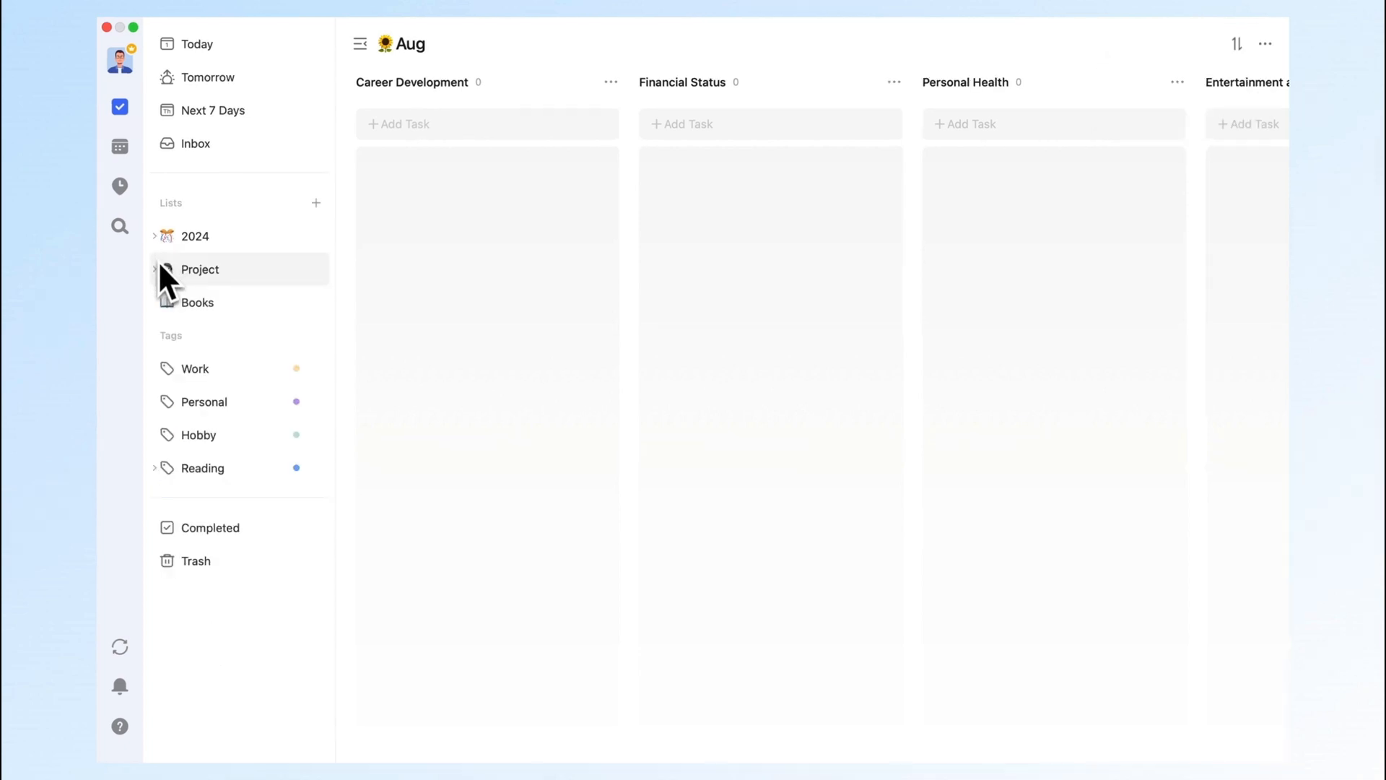
- Show the Calendar Upgrade project from the Project folder in Timeline view
{"action": "left_click", "coordinate": [200, 268]}
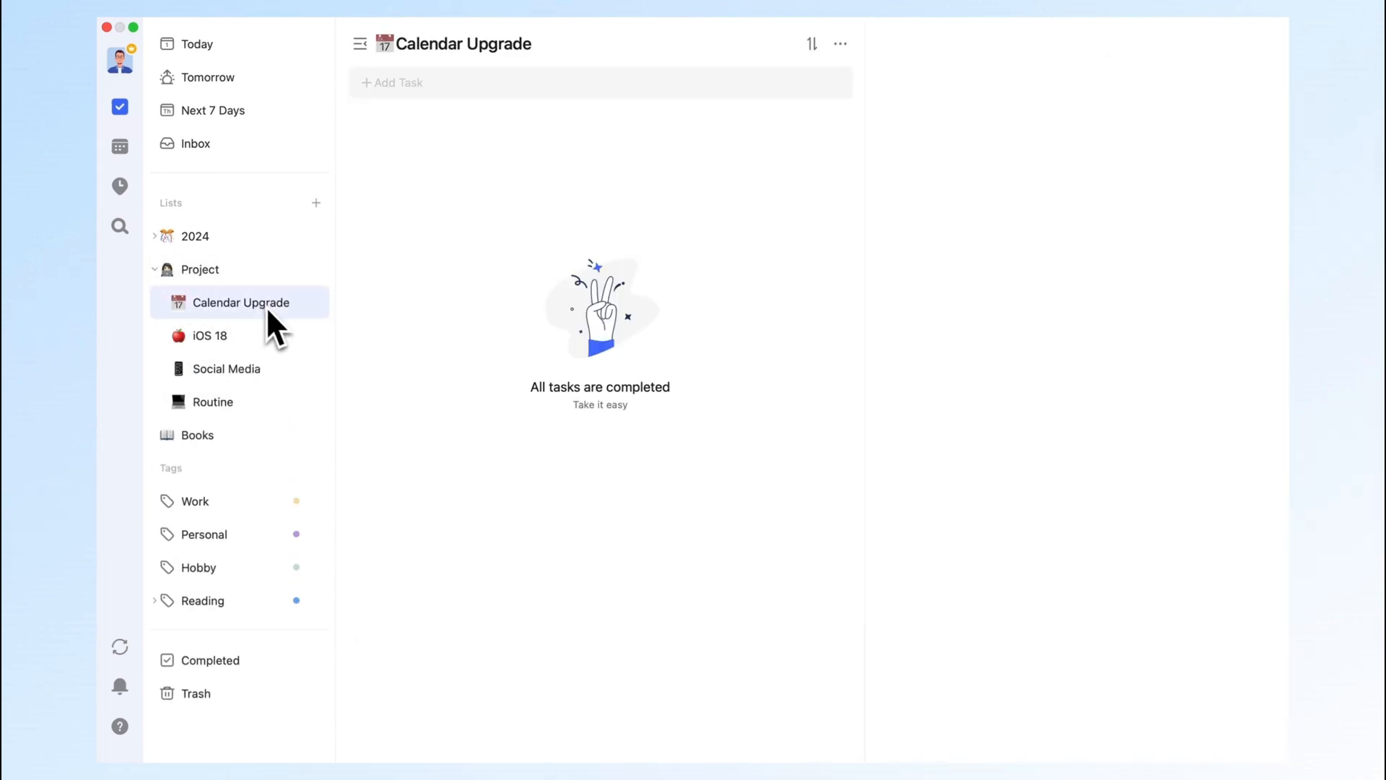
{"action": "left_click", "coordinate": [838, 43]}
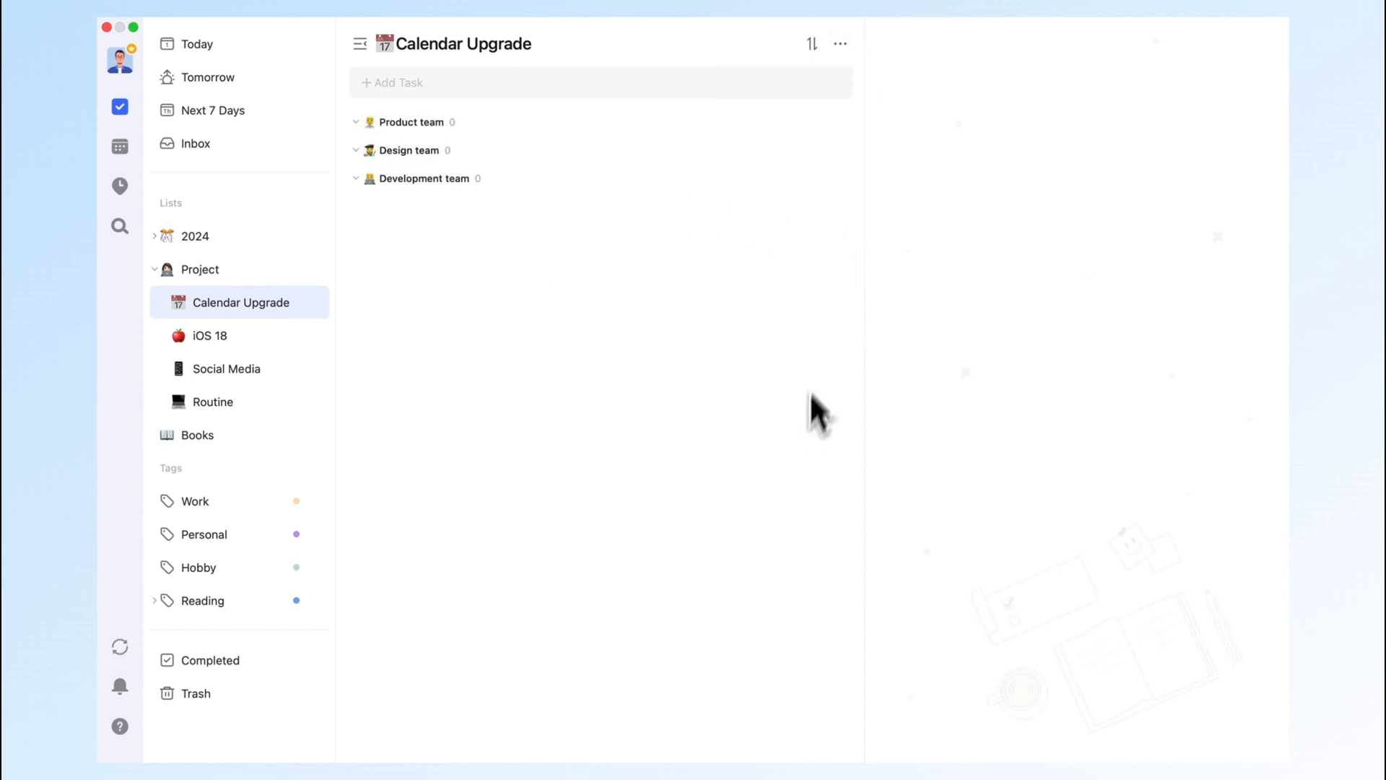
{"action": "left_click", "coordinate": [839, 44]}
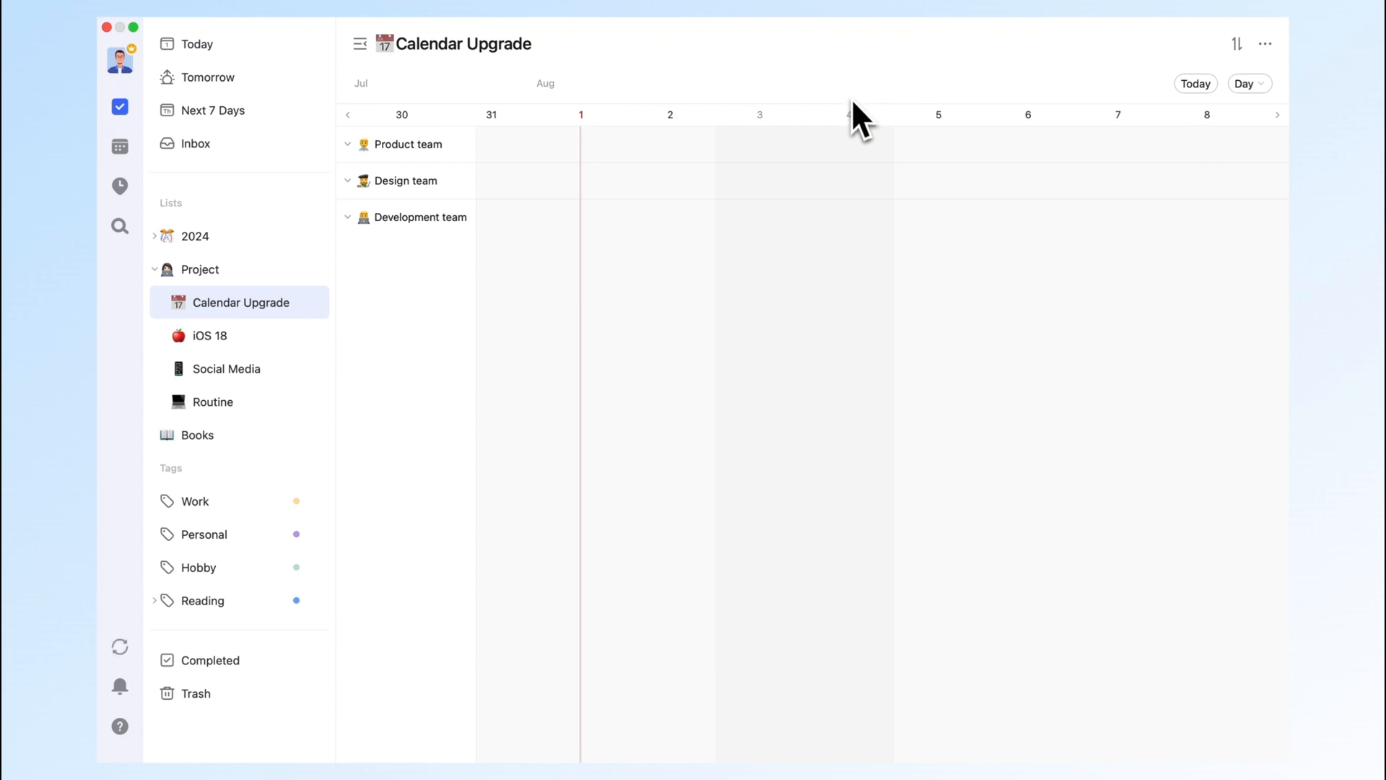
- Create a 'Product prototype design' task in the Product team row on Aug 5
{"action": "left_click", "coordinate": [843, 145]}
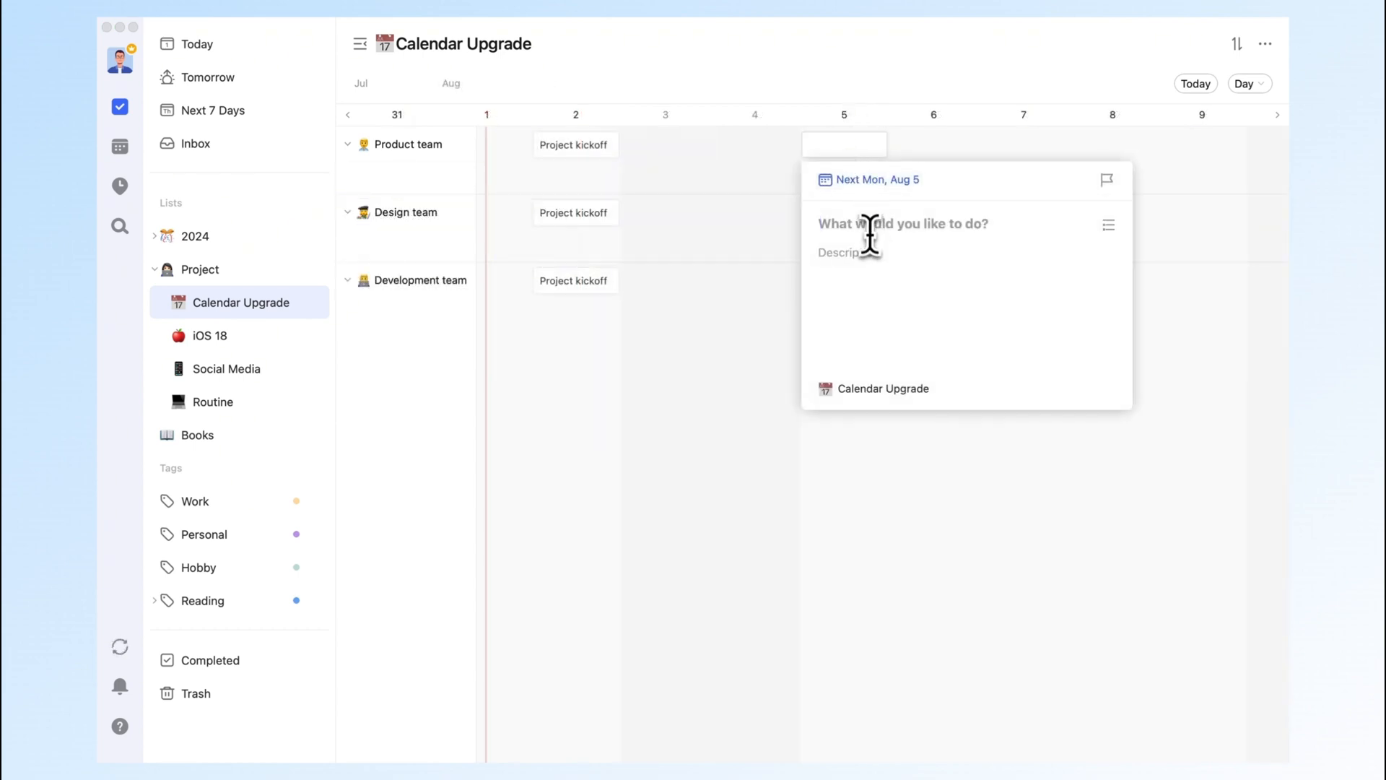
{"action": "type", "text": "Product prototype design"}
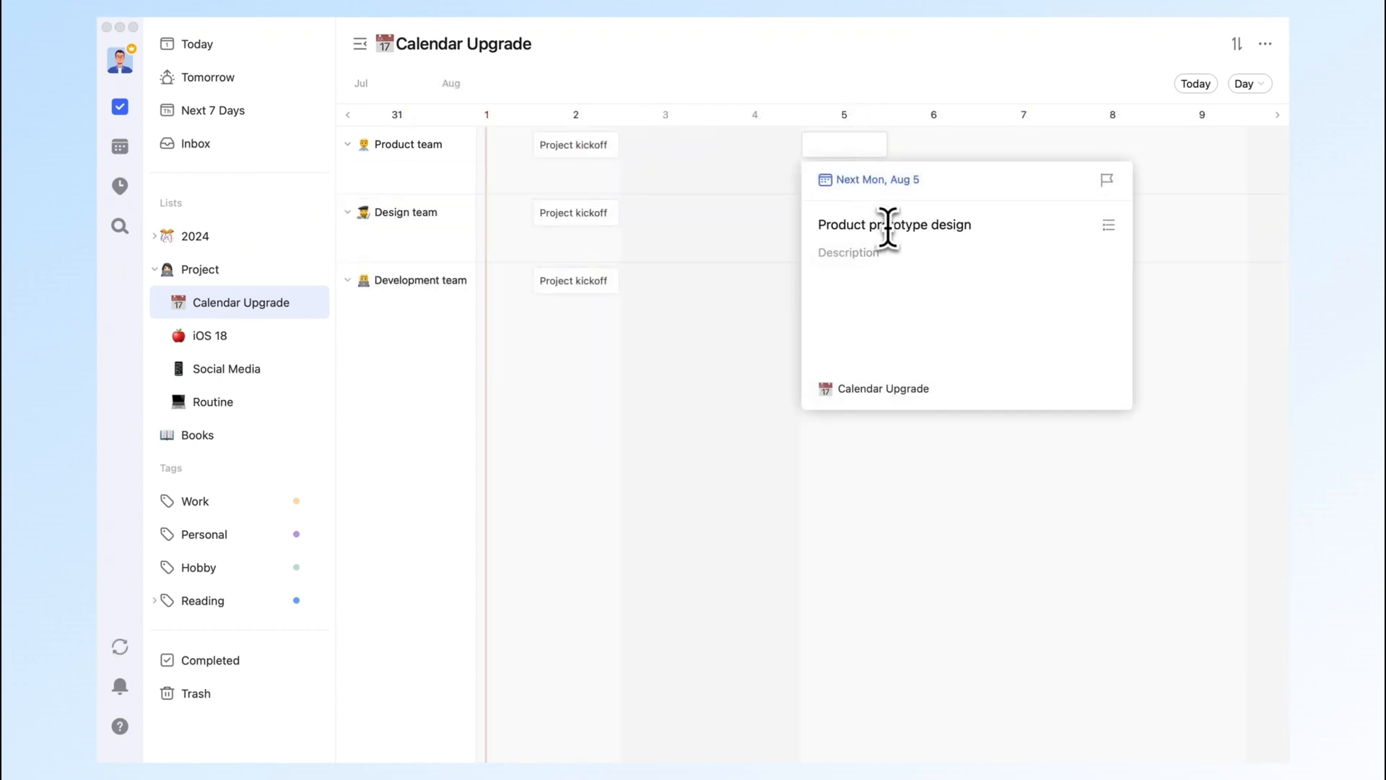
{"action": "left_click", "coordinate": [214, 109]}
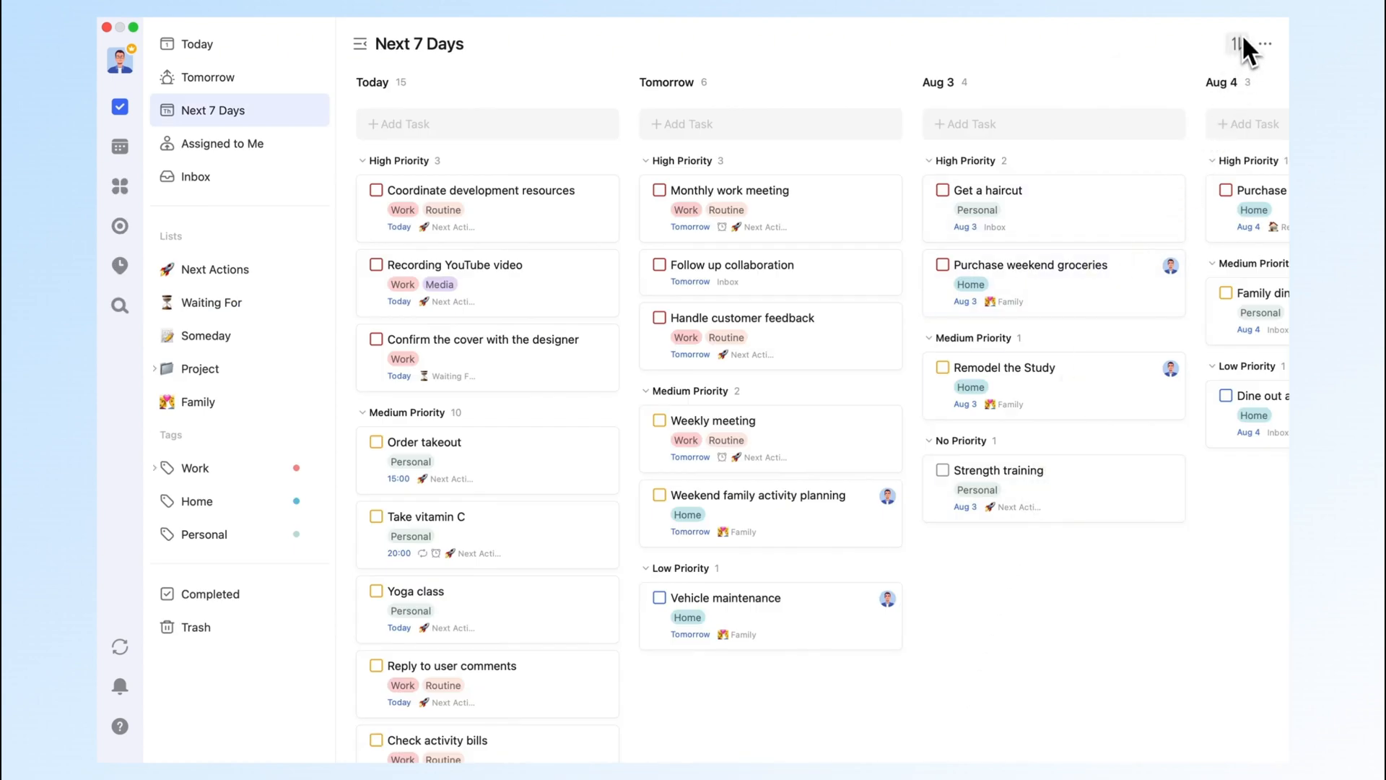
- Switch the Next 7 Days board's Sort by setting from priority to Tag
{"action": "left_click", "coordinate": [1237, 44]}
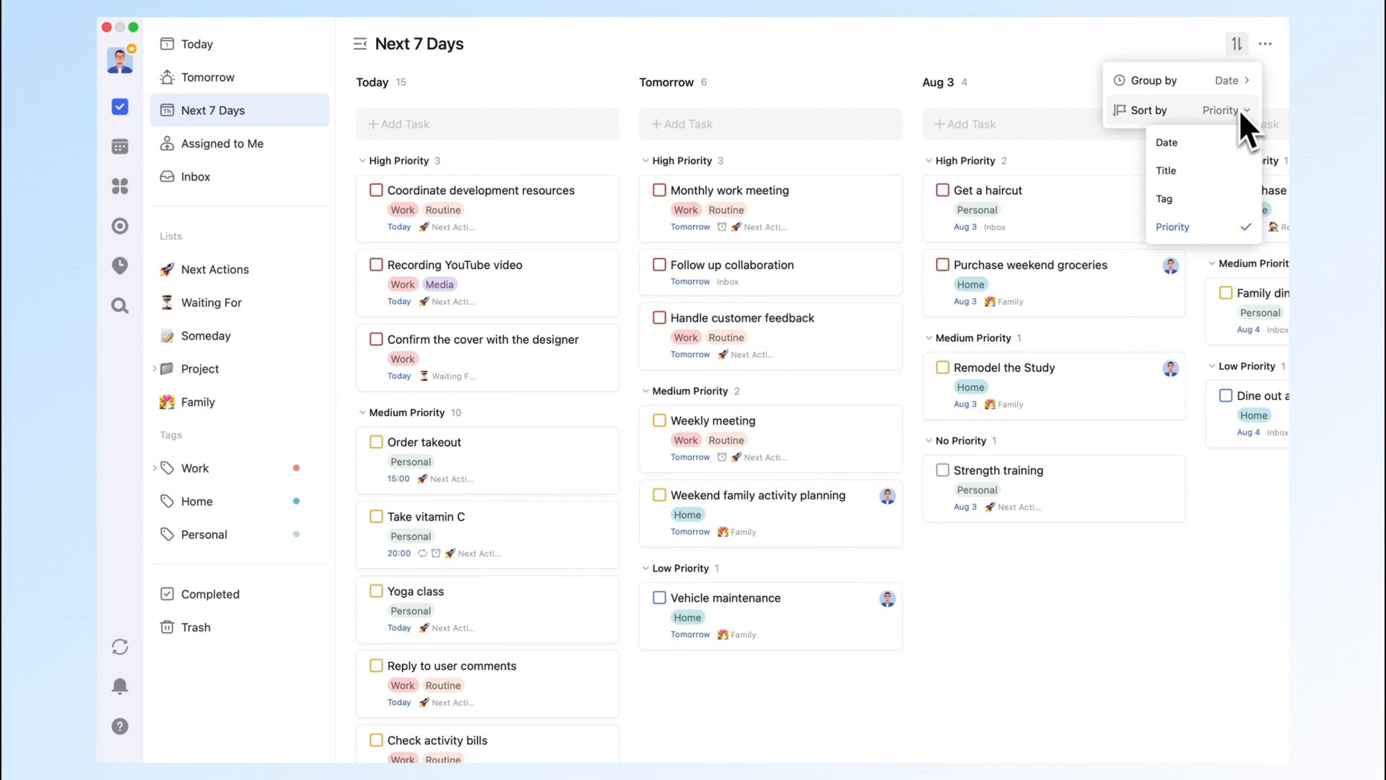
{"action": "left_click", "coordinate": [1163, 198]}
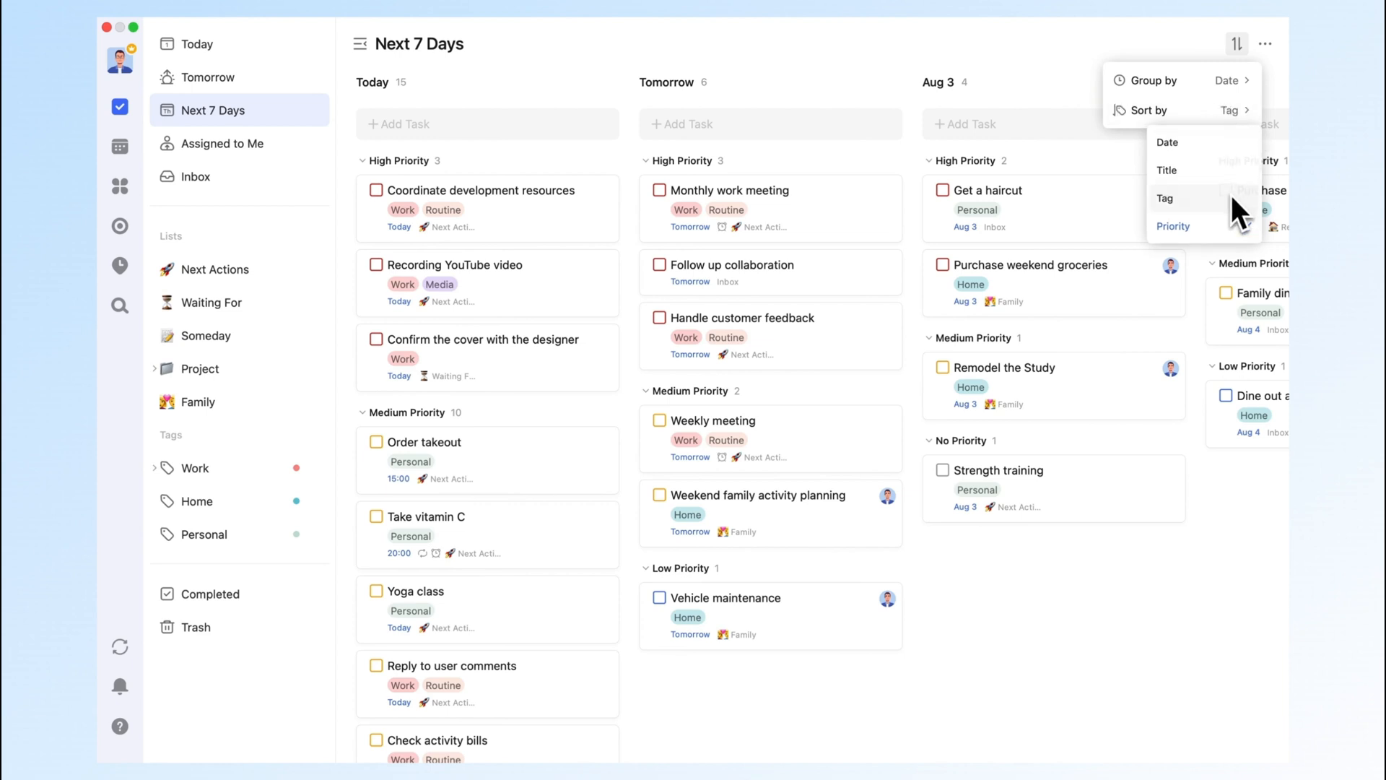